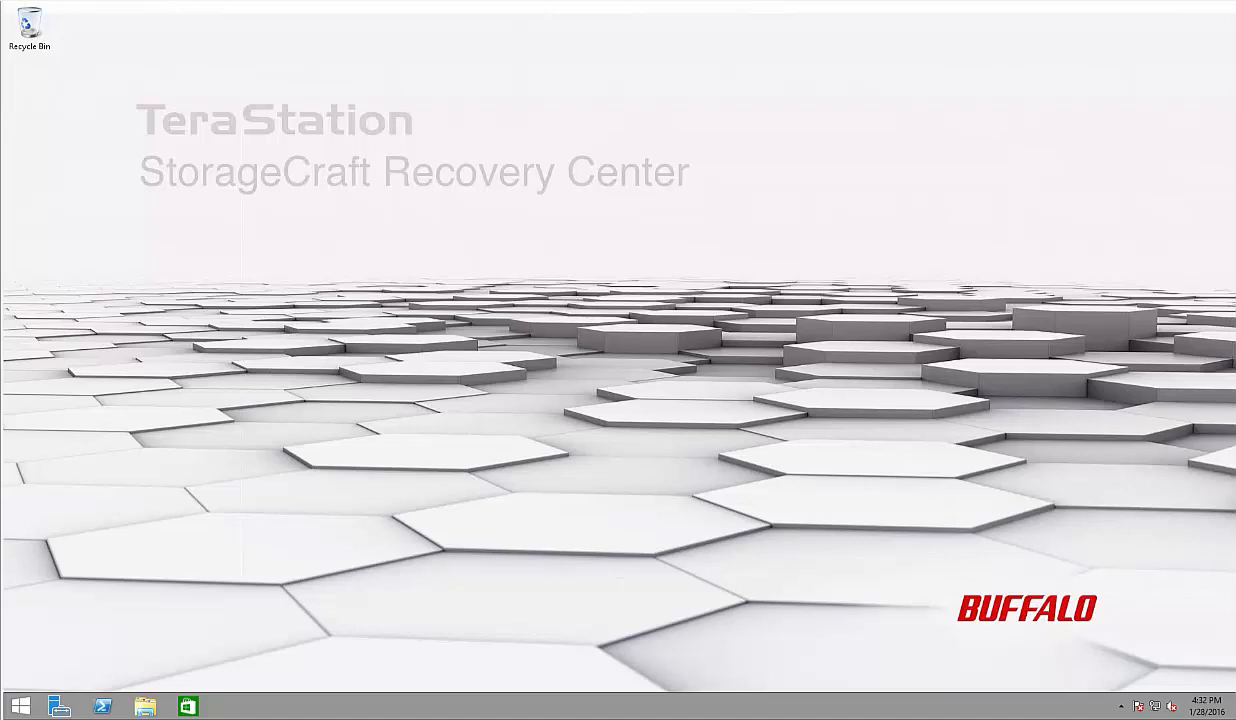
Launch the Add Roles and Features wizard from Server Manager using role-based installation
click(58, 706)
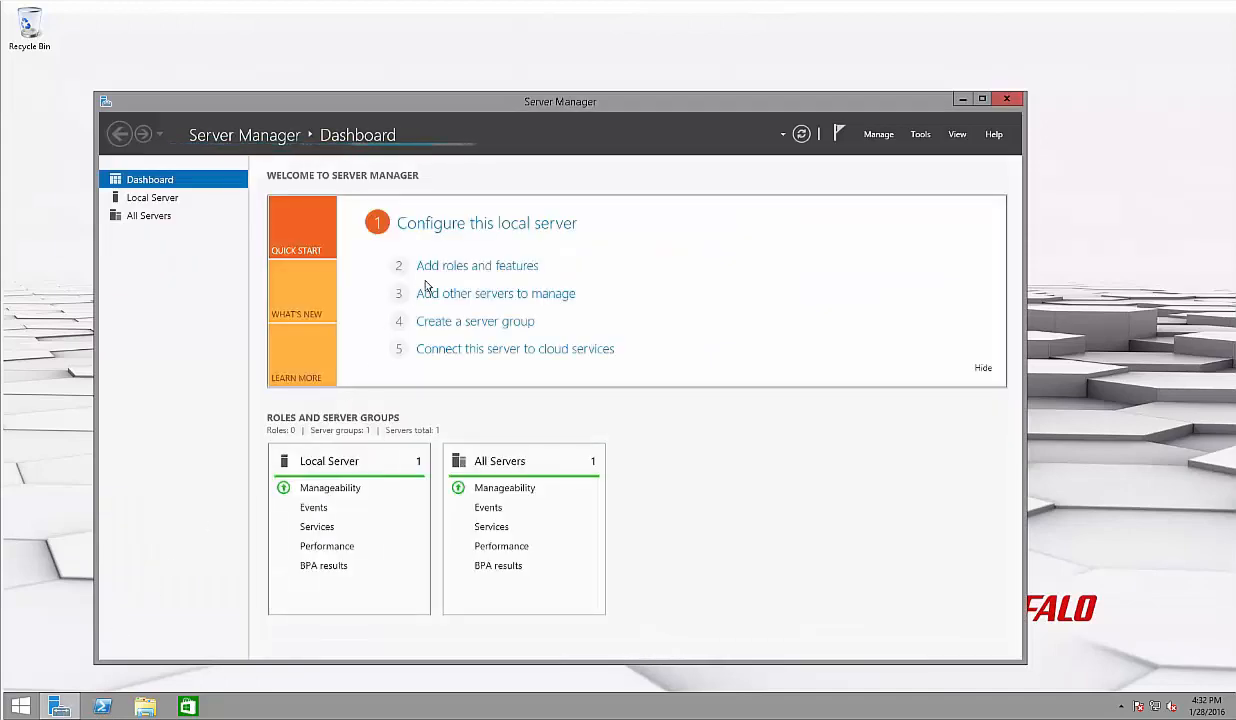
click(477, 265)
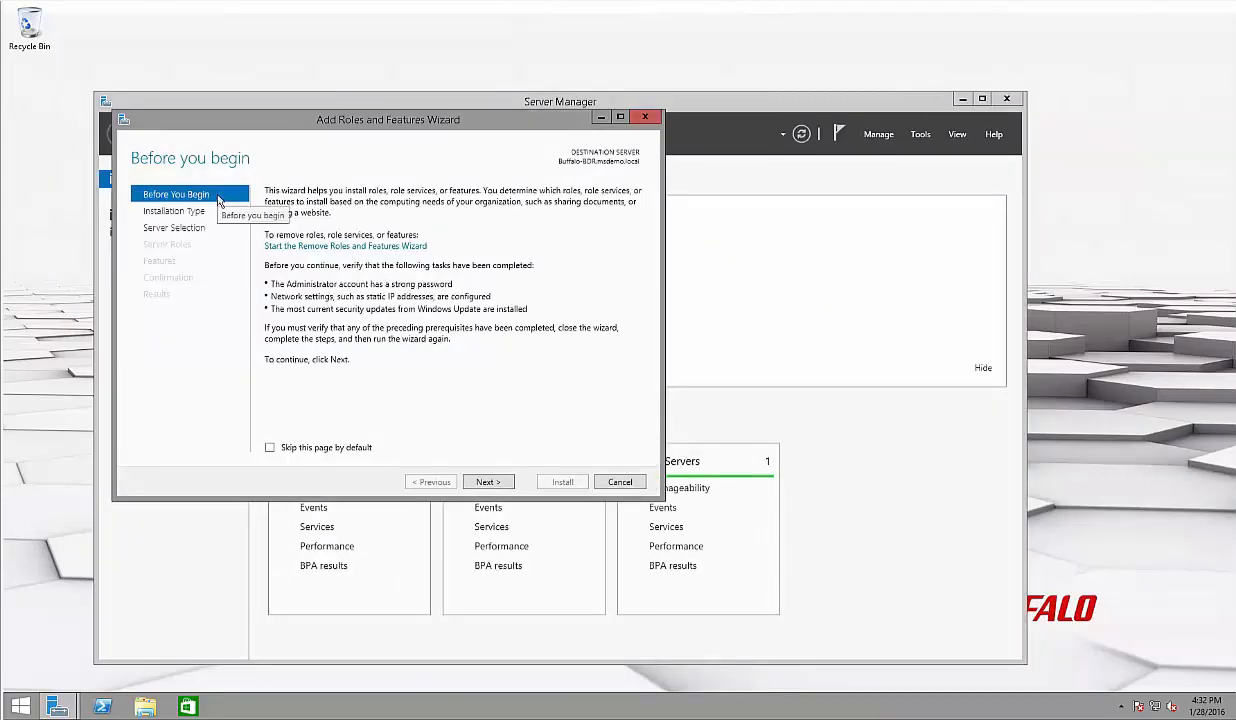
click(488, 481)
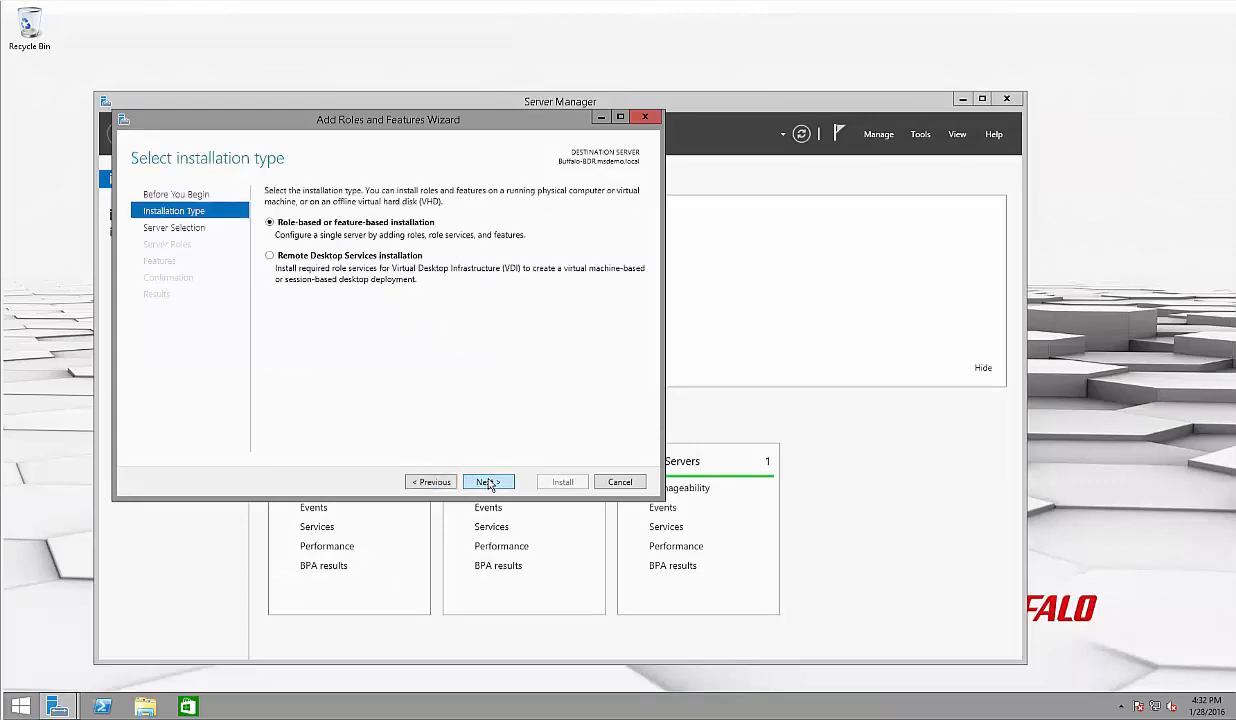
click(485, 481)
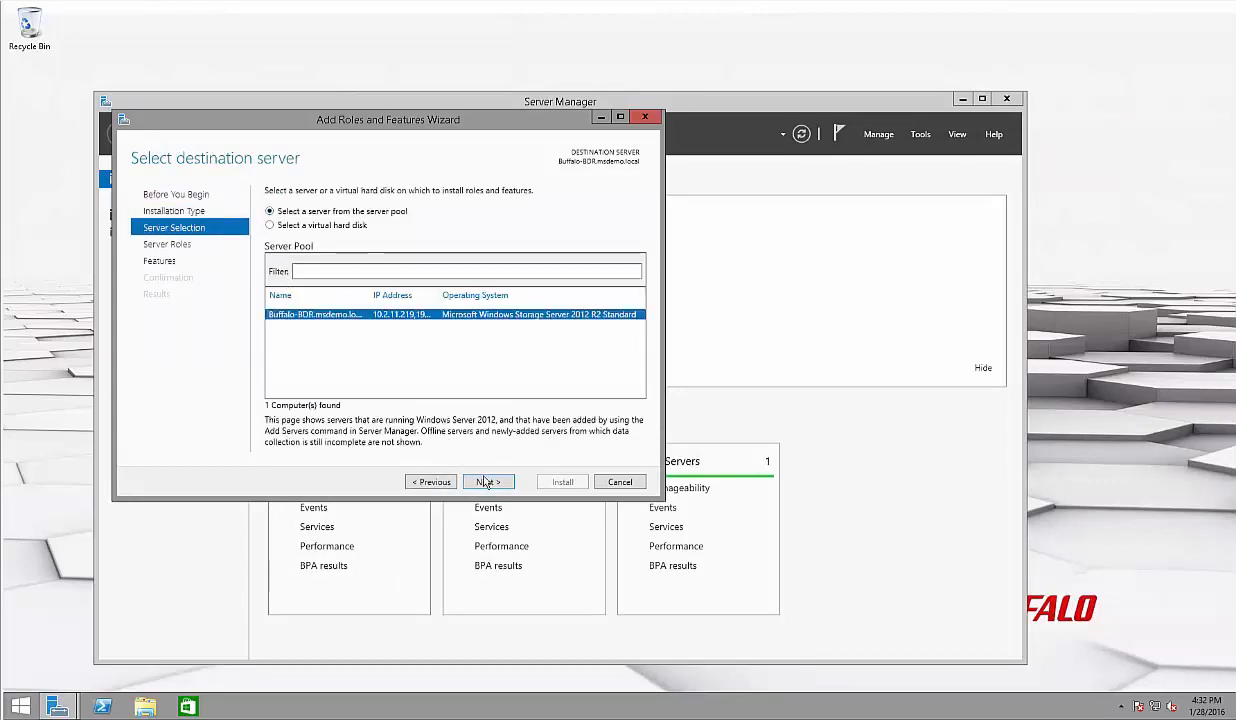
Select Hyper-V with its management tools, using Ethernet 2 for the virtual switch and migration off
click(488, 481)
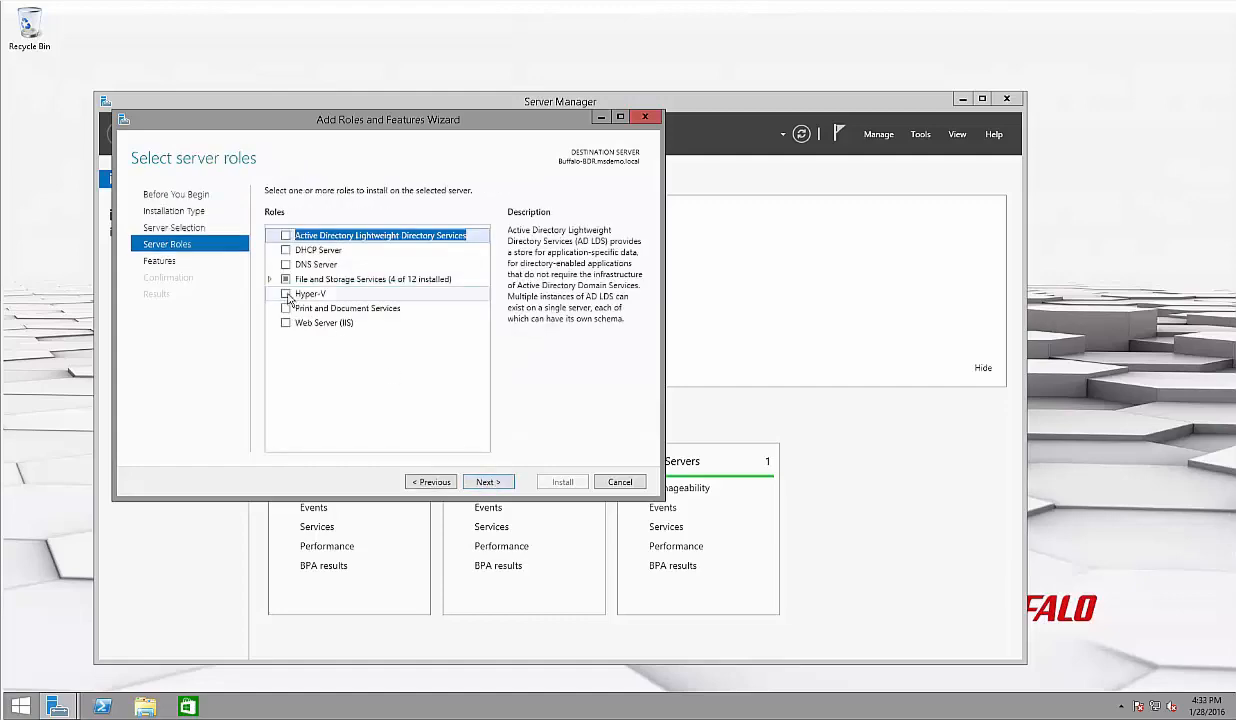
click(286, 293)
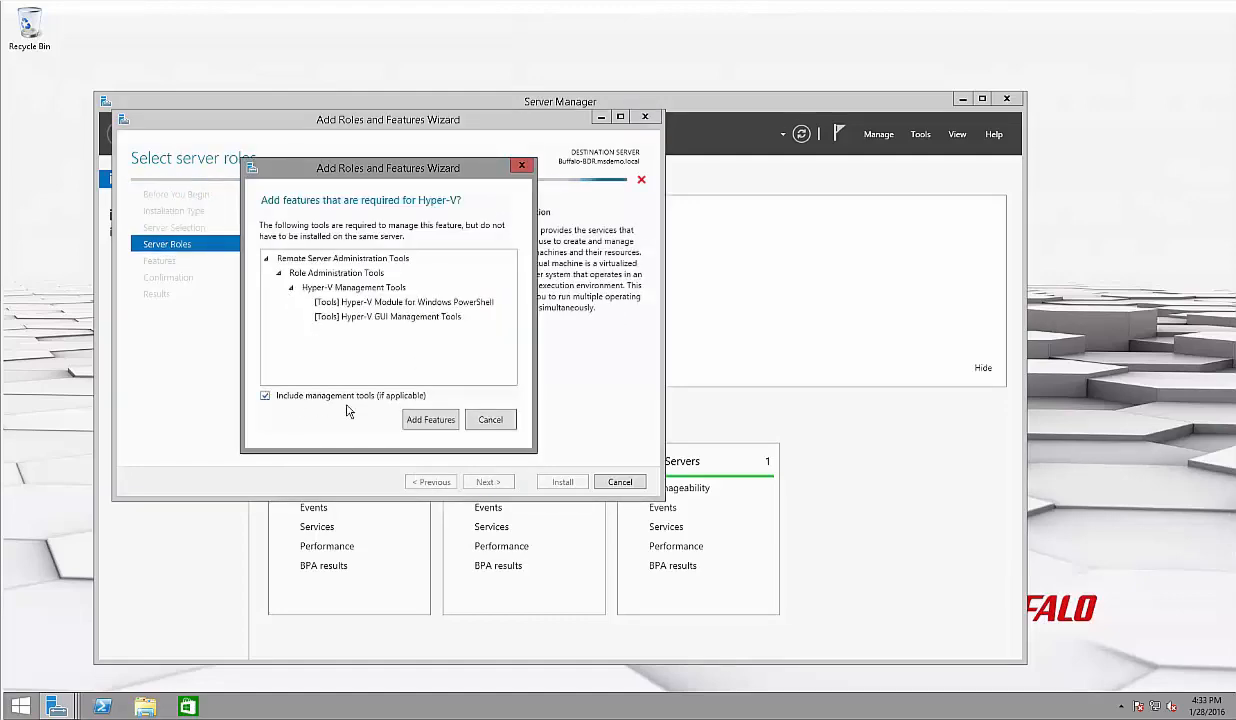
click(430, 419)
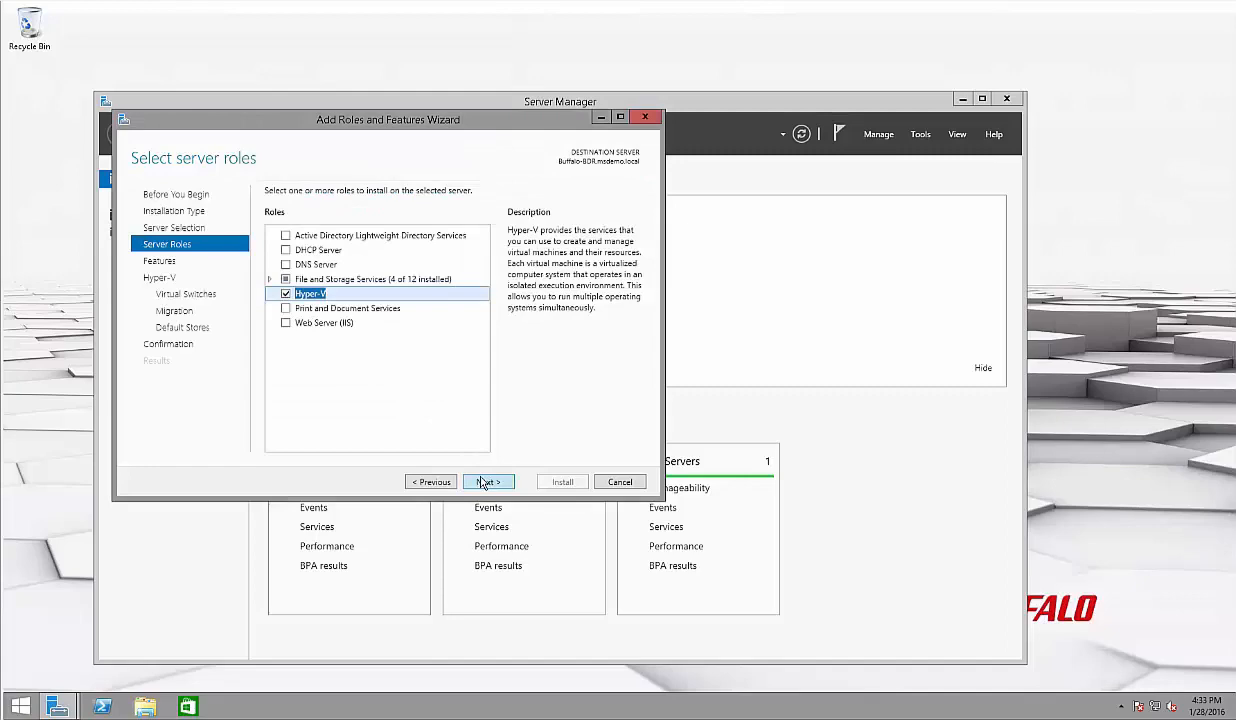
click(488, 481)
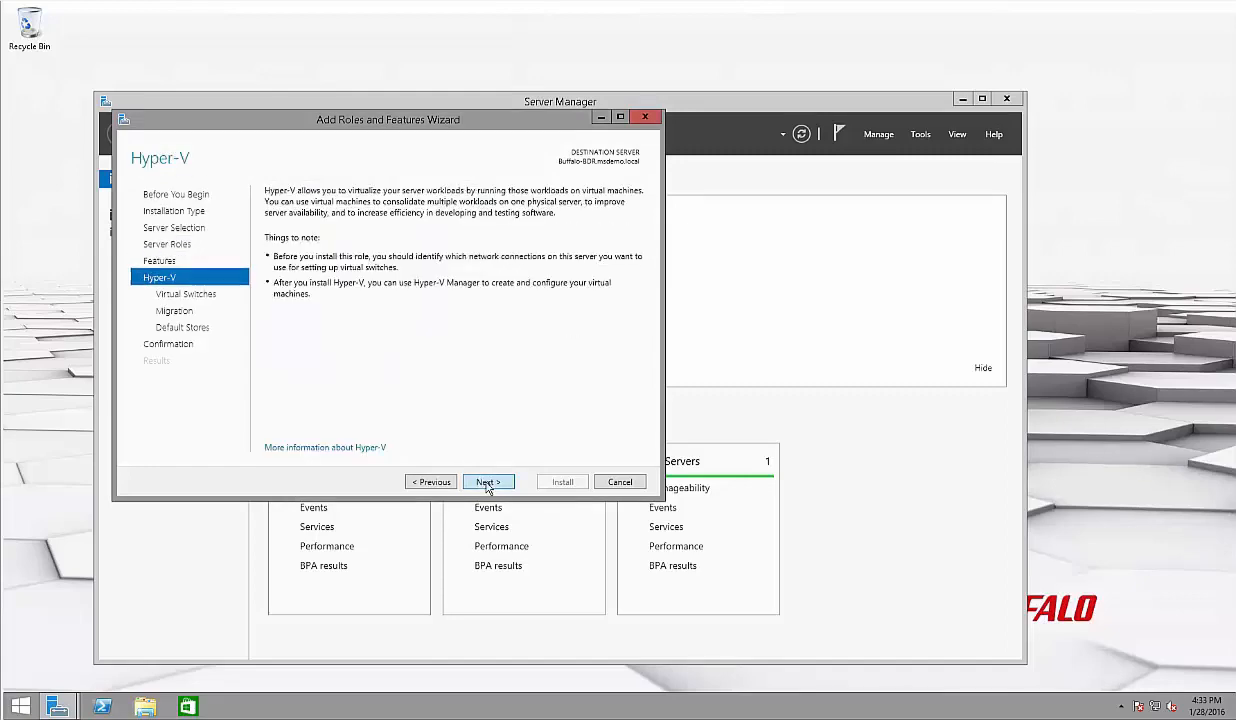
click(487, 481)
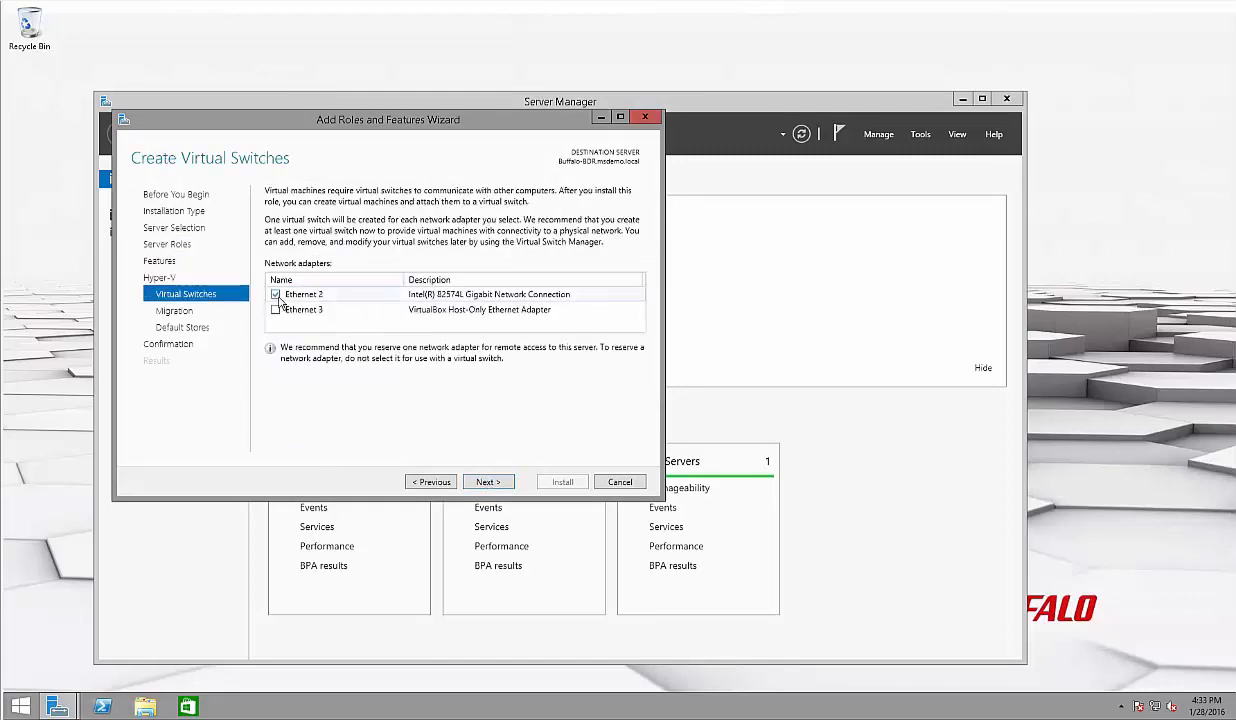
click(488, 481)
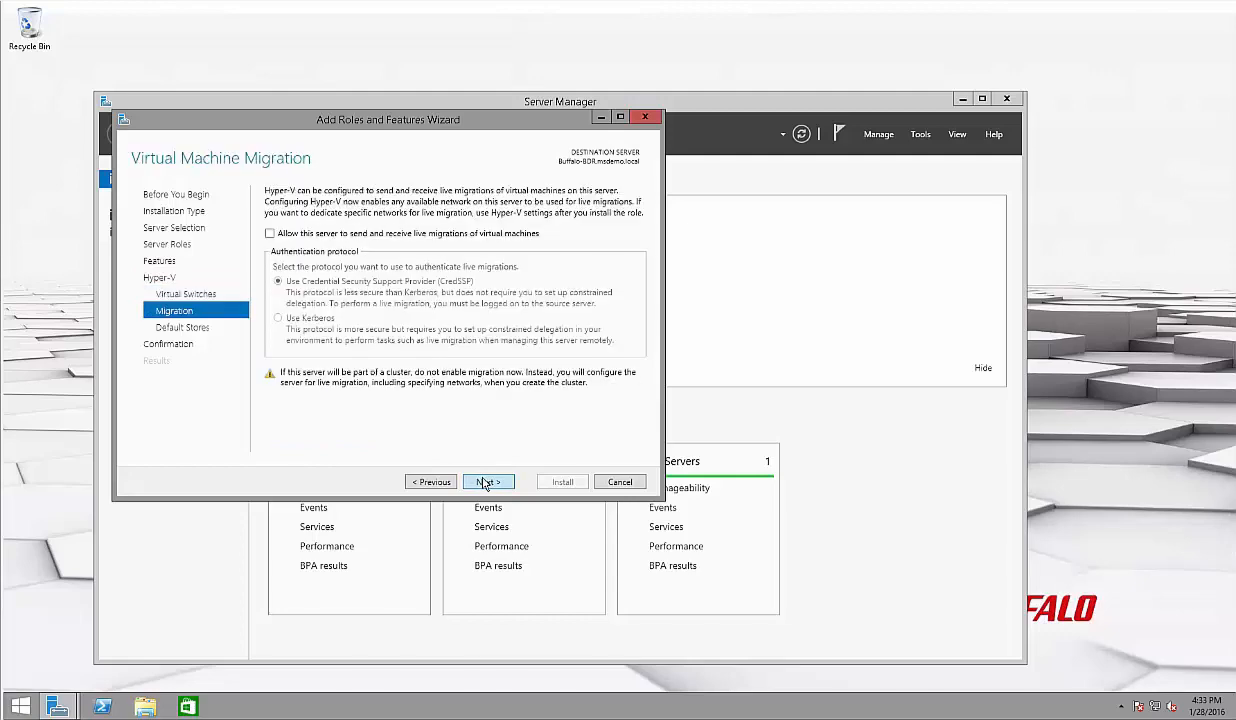
click(487, 481)
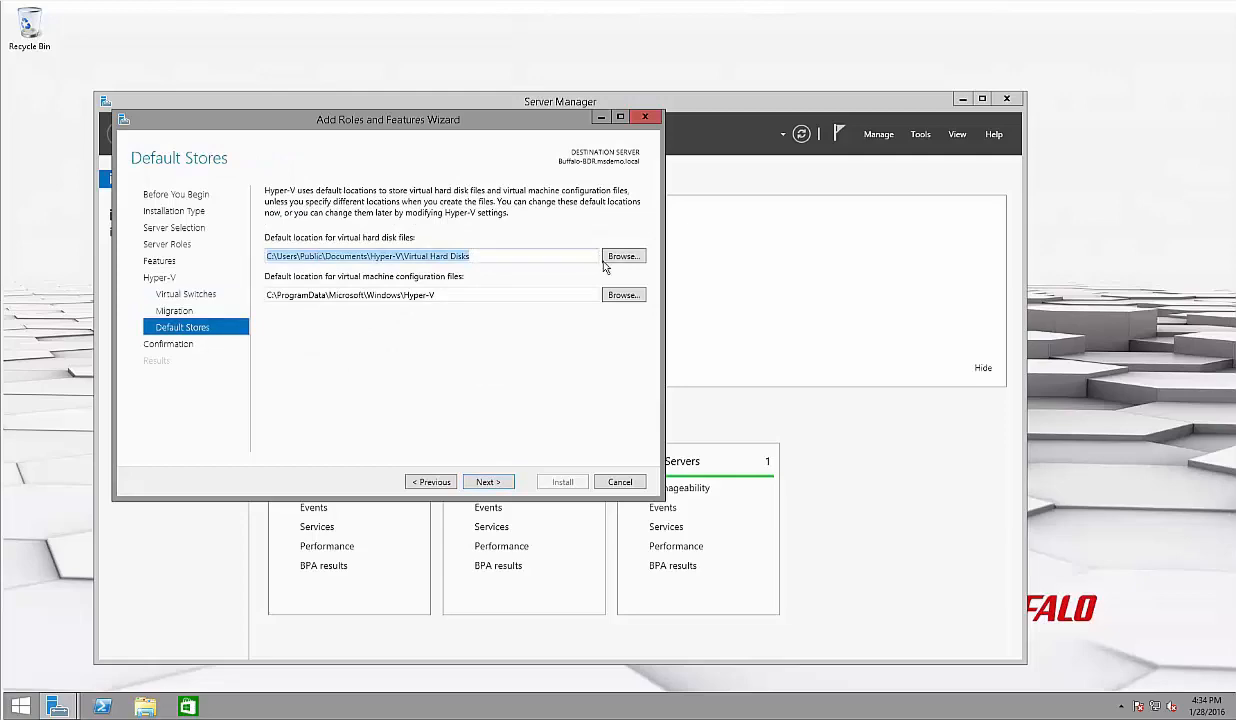
Set D:\VirtualBoot as the virtual hard disk and configuration files location
click(623, 256)
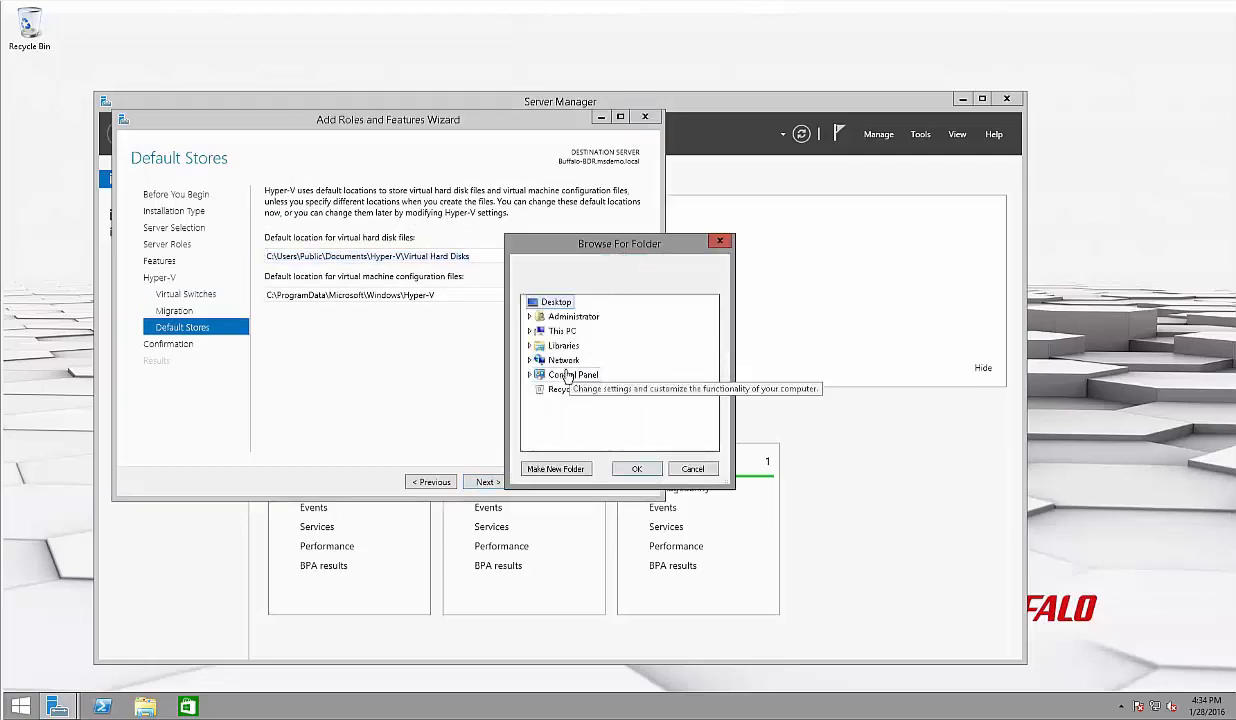
click(529, 331)
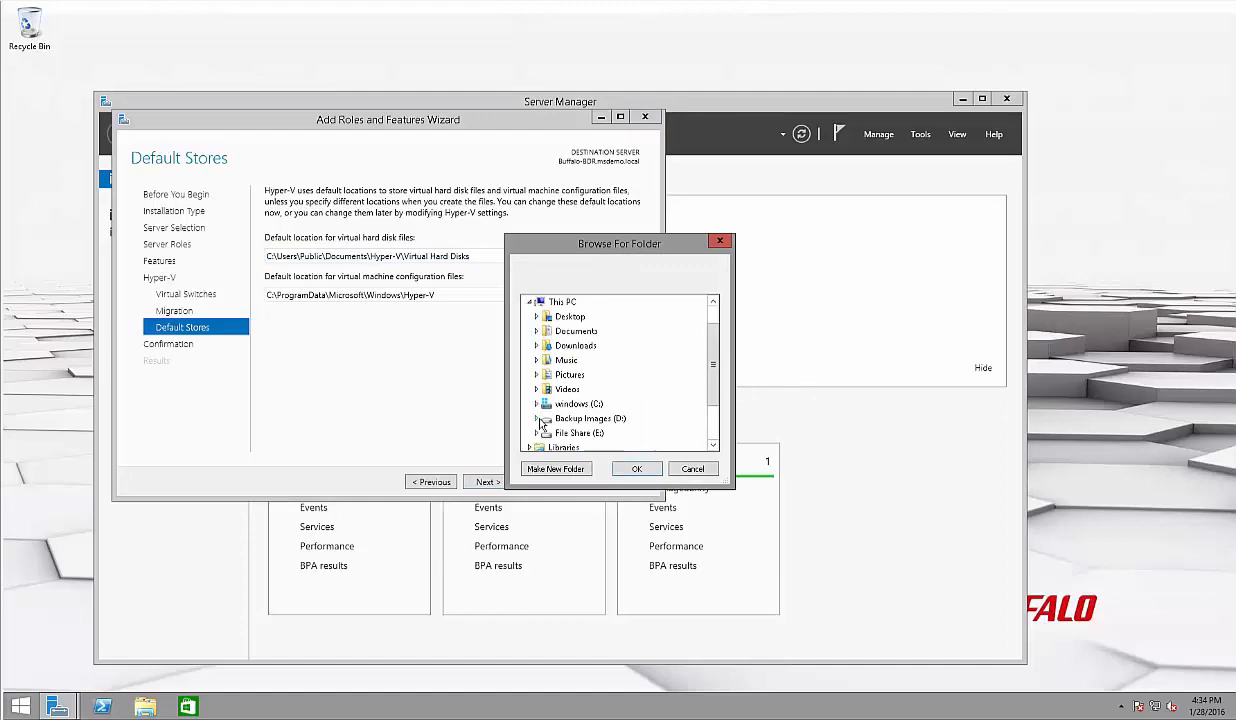
click(537, 418)
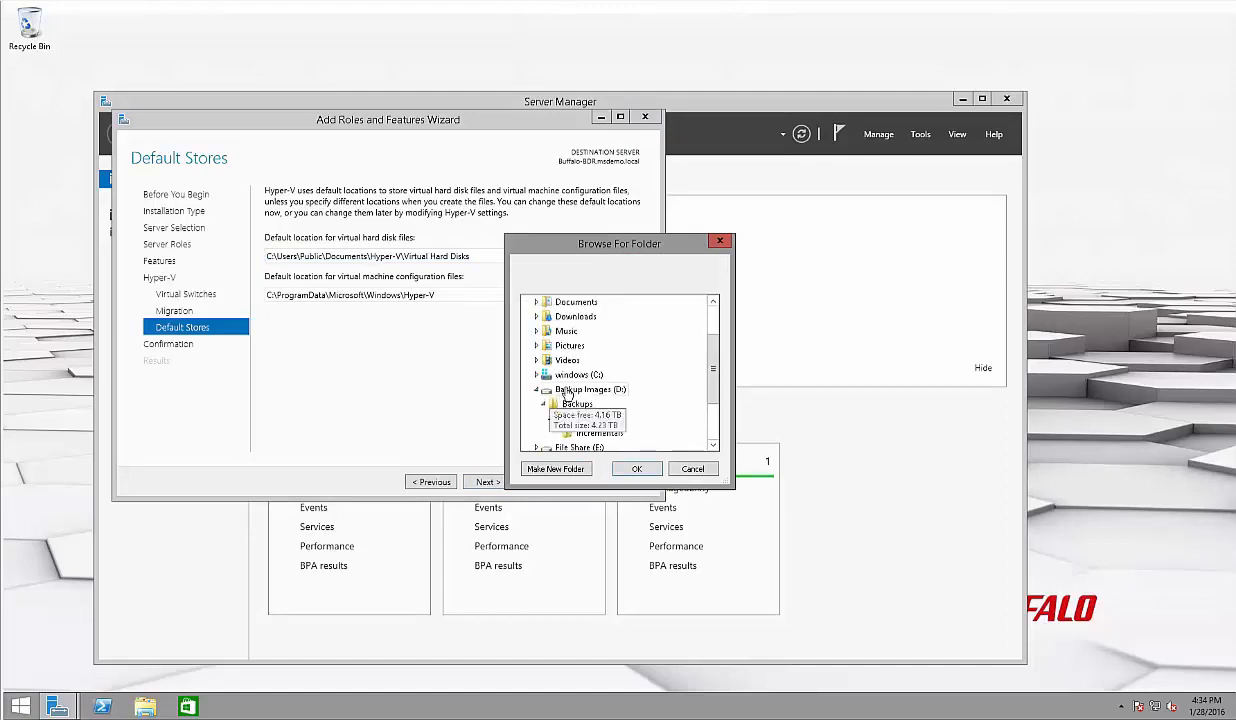
click(636, 468)
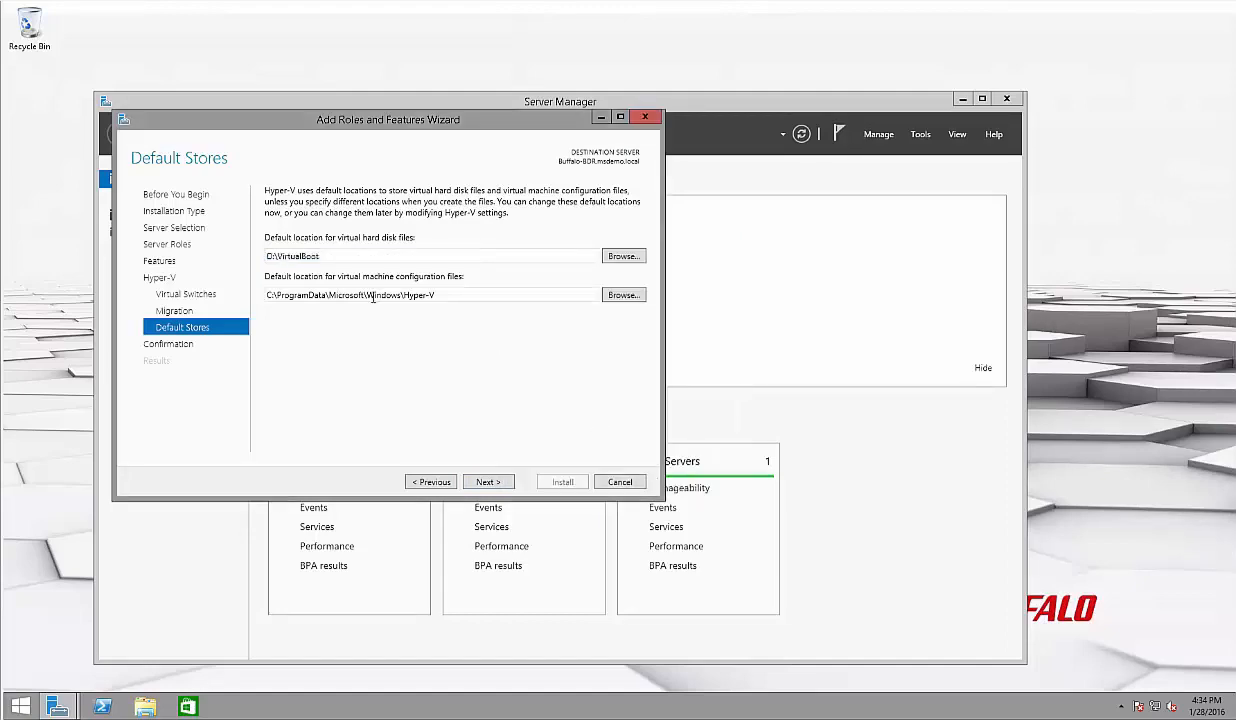
click(623, 255)
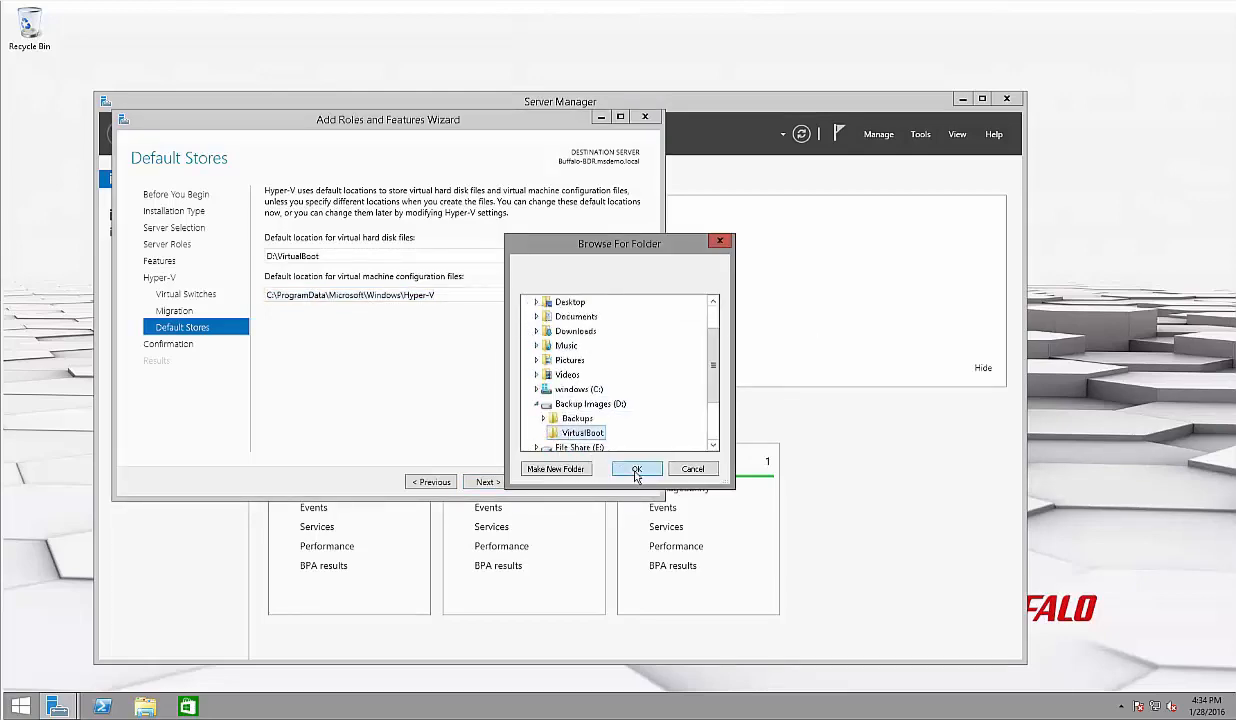
click(636, 469)
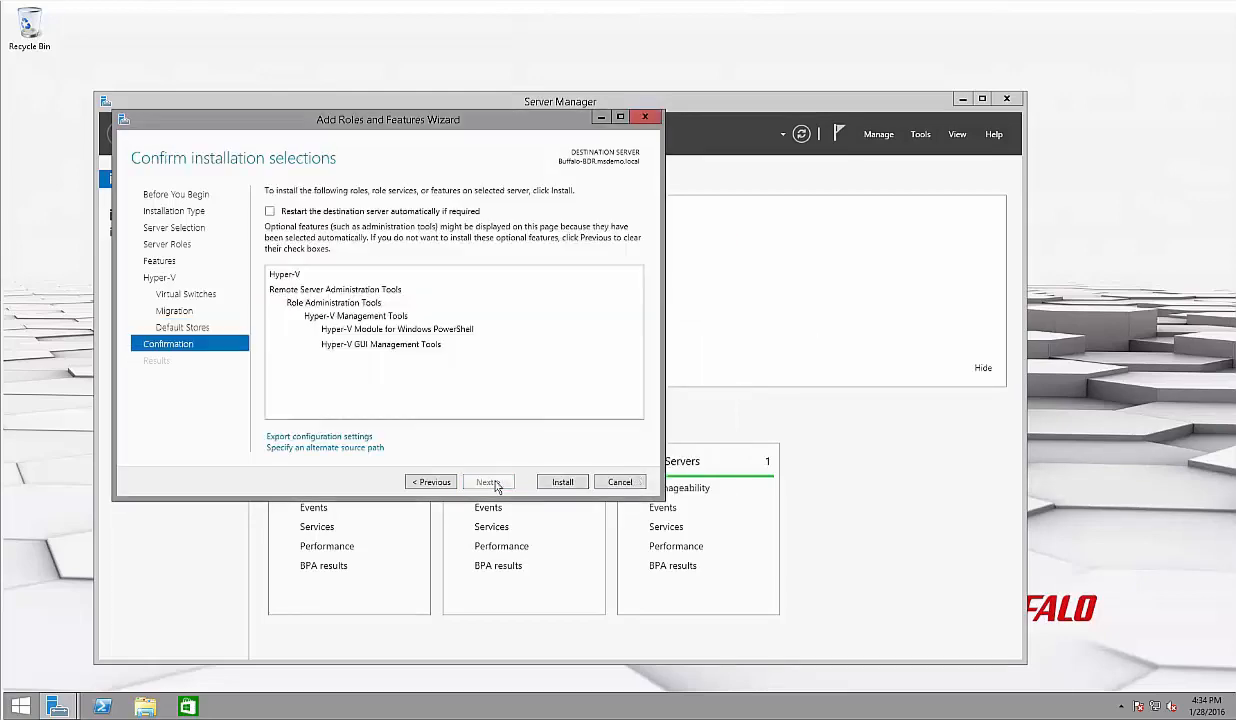
Start the Hyper-V installation and close the wizard
click(561, 481)
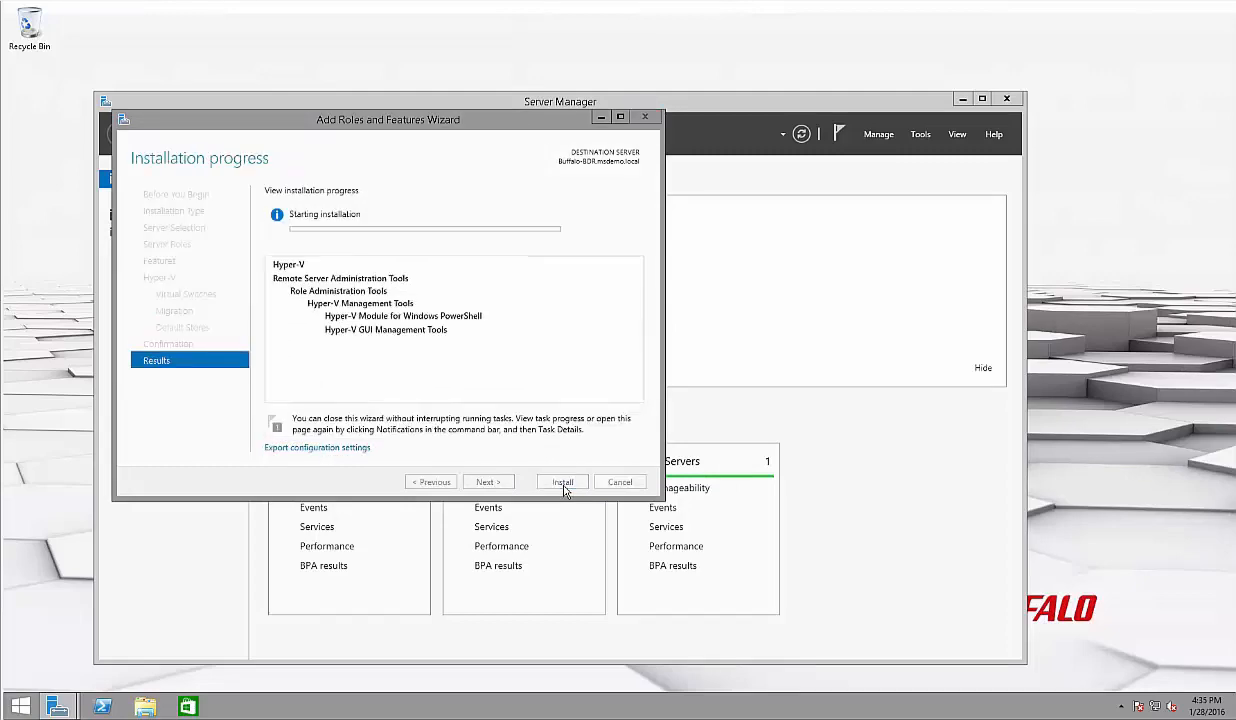
click(562, 481)
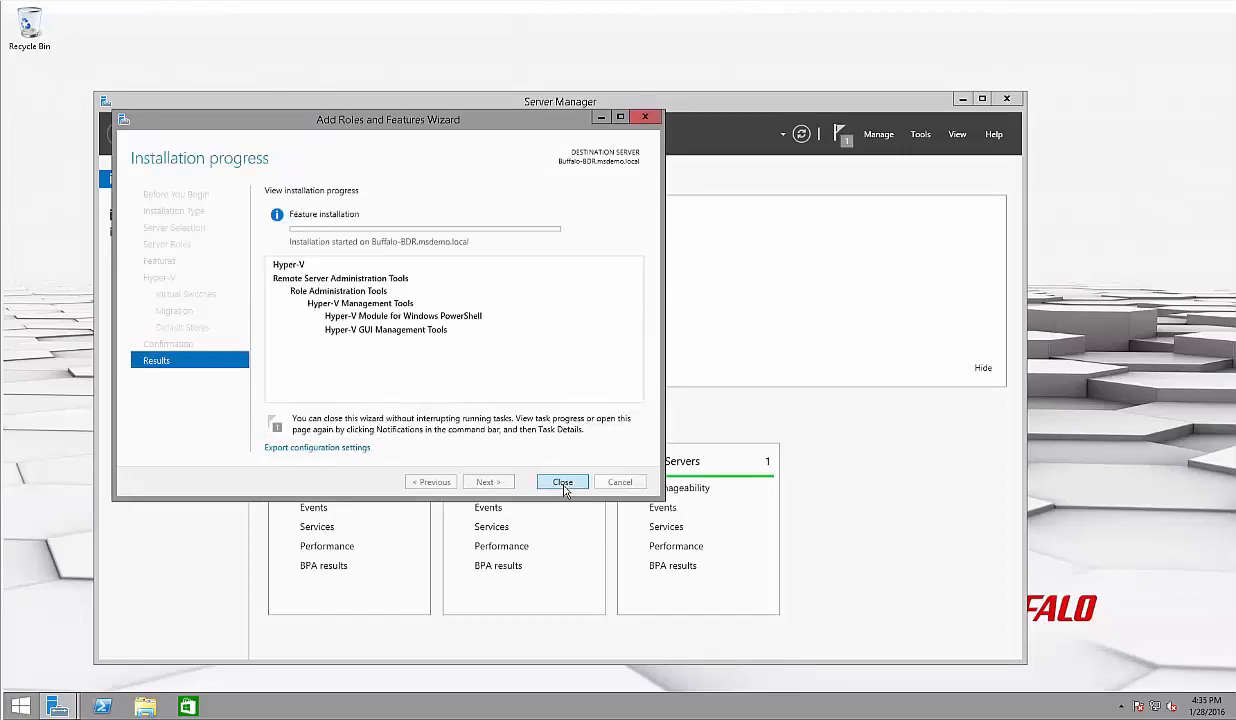
click(562, 482)
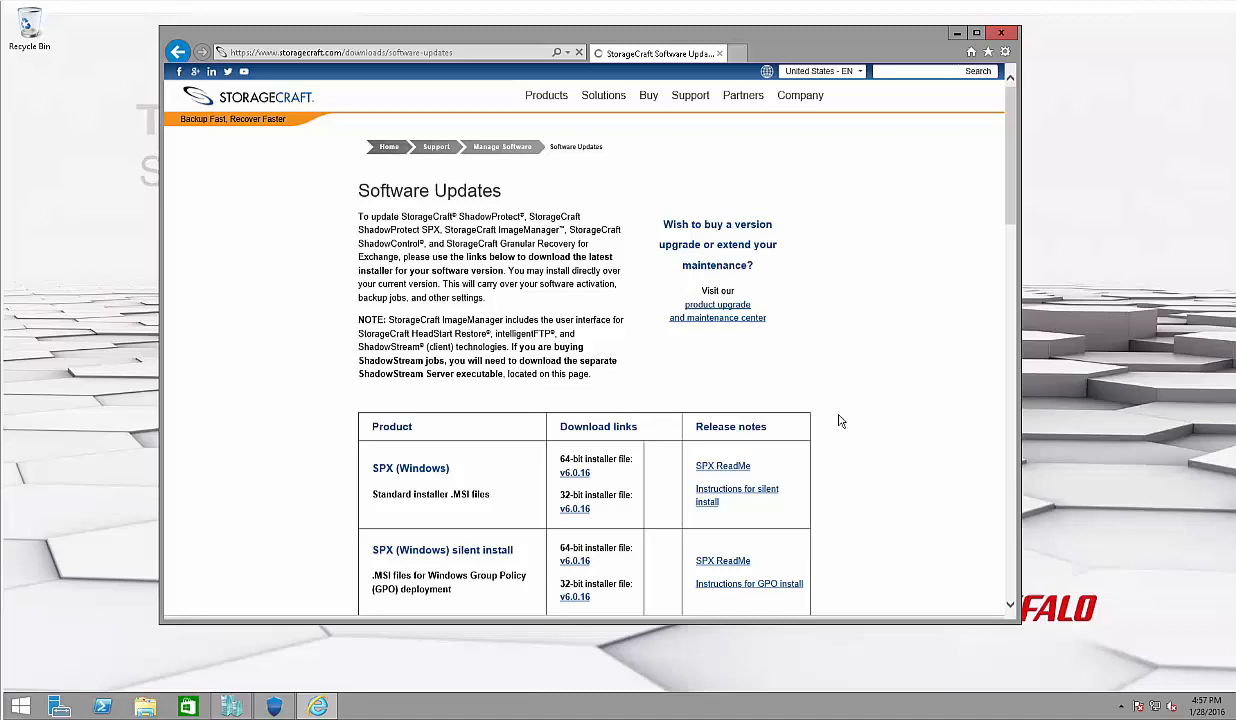
Download and save the VirtualBoot Hyper-V Plugin v1.0.4 installer (SPXHyperVPlugin-1.0.4.msi)
scroll(down, 3)
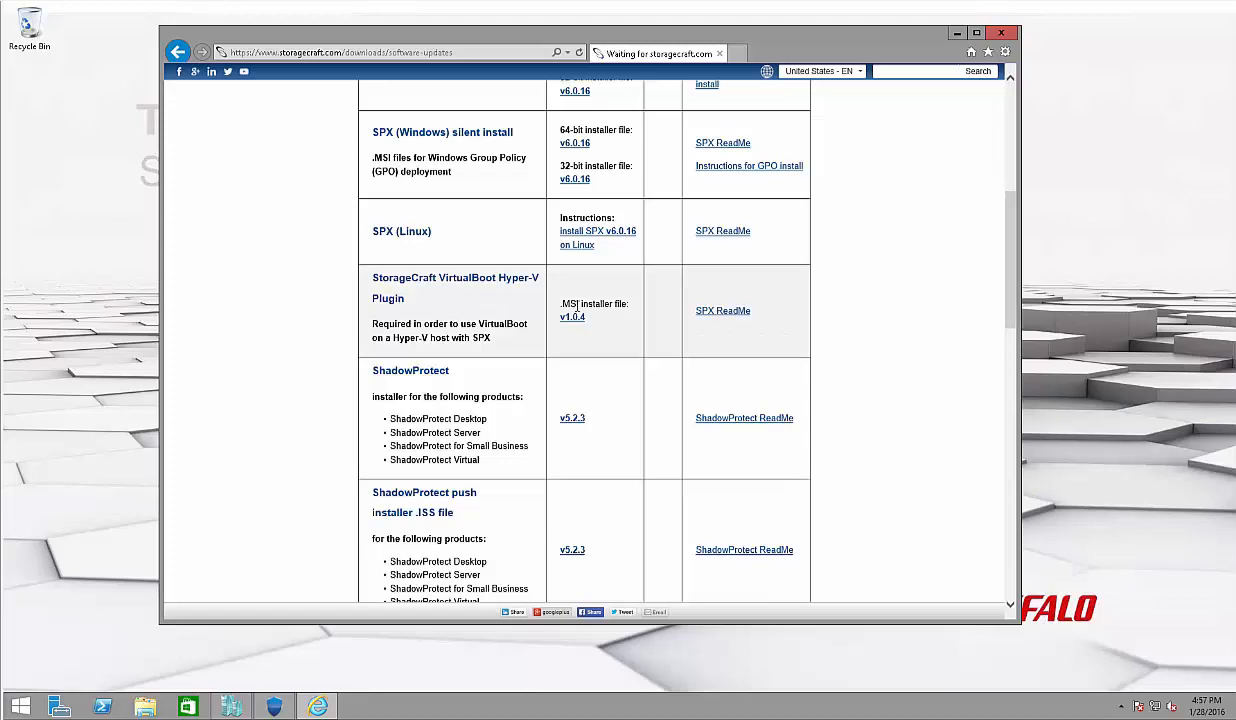
mouse_move(572, 317)
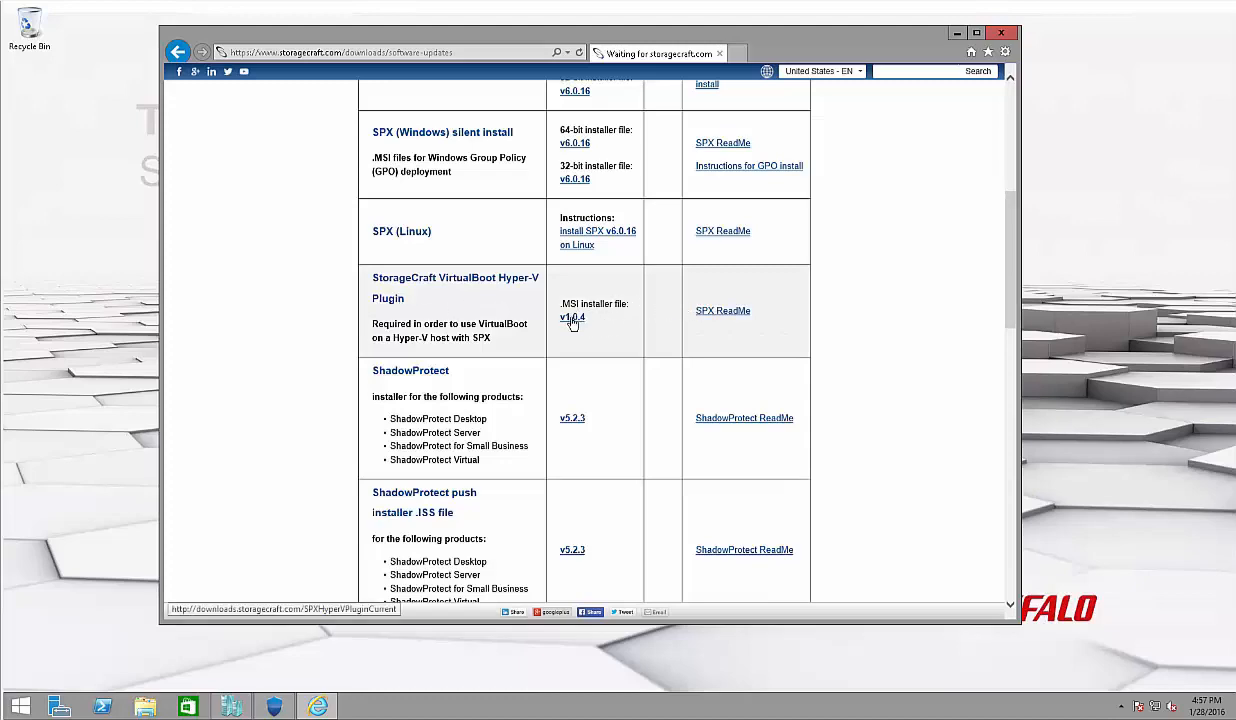
click(572, 317)
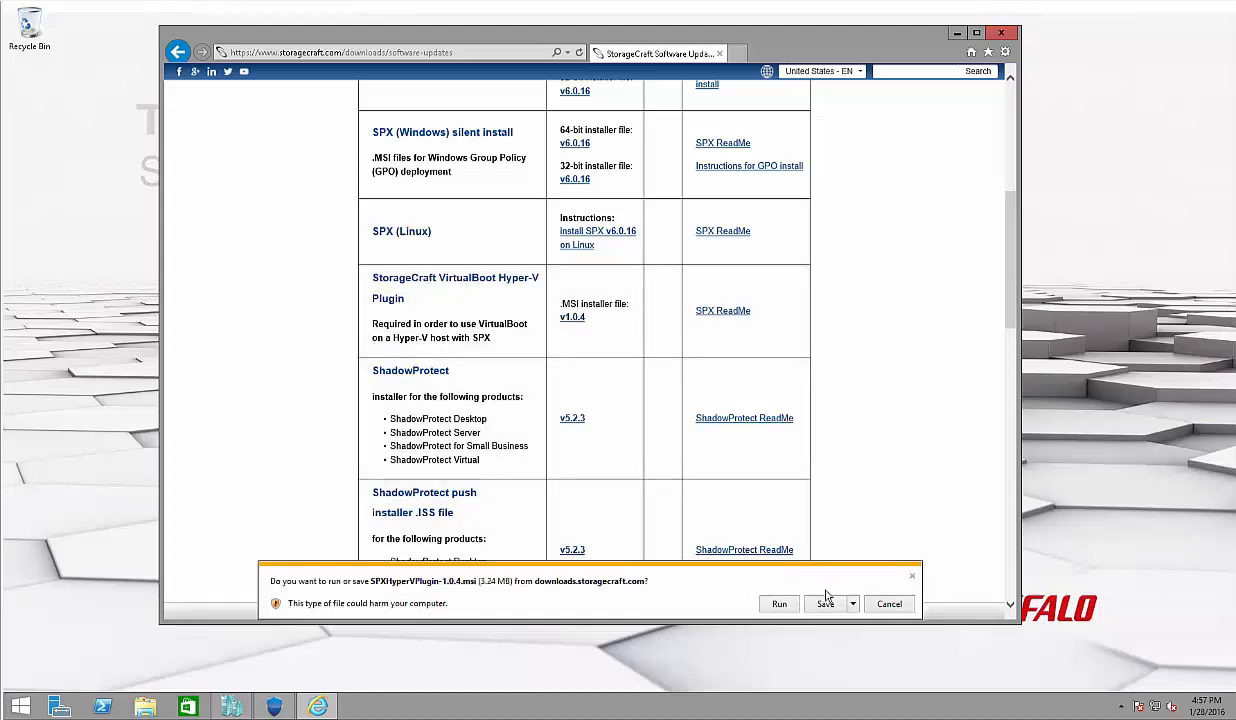
click(824, 603)
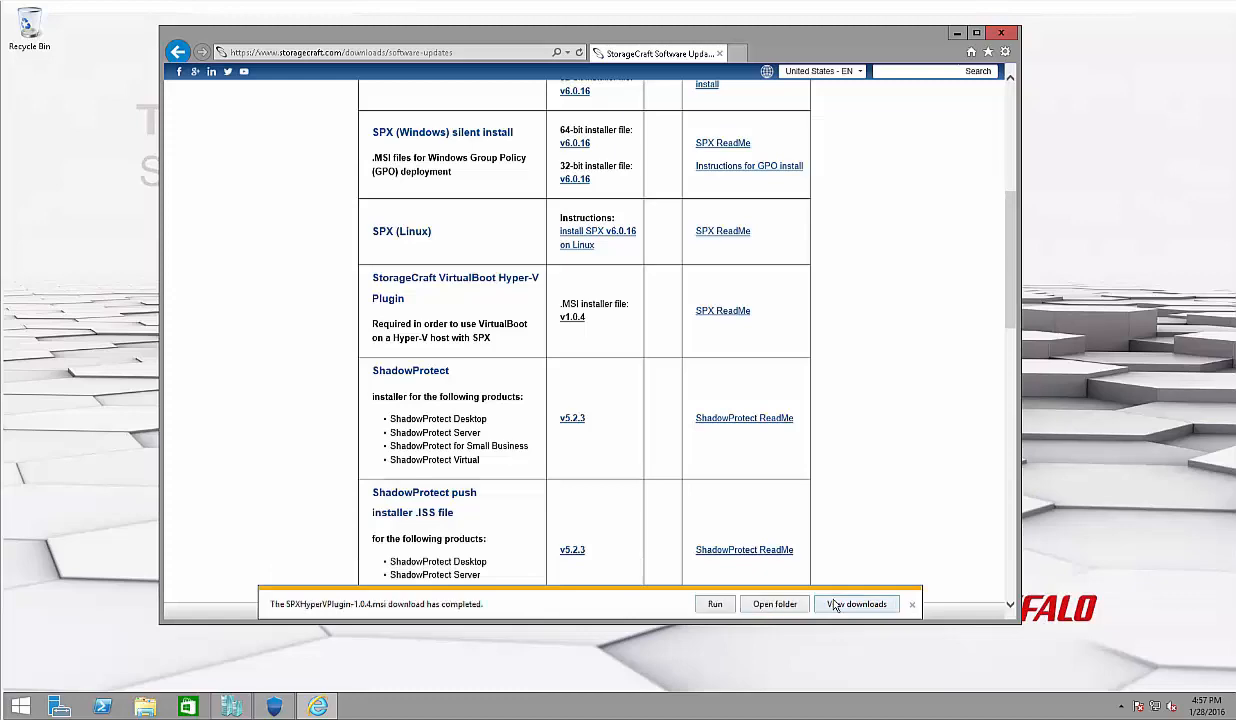
click(774, 603)
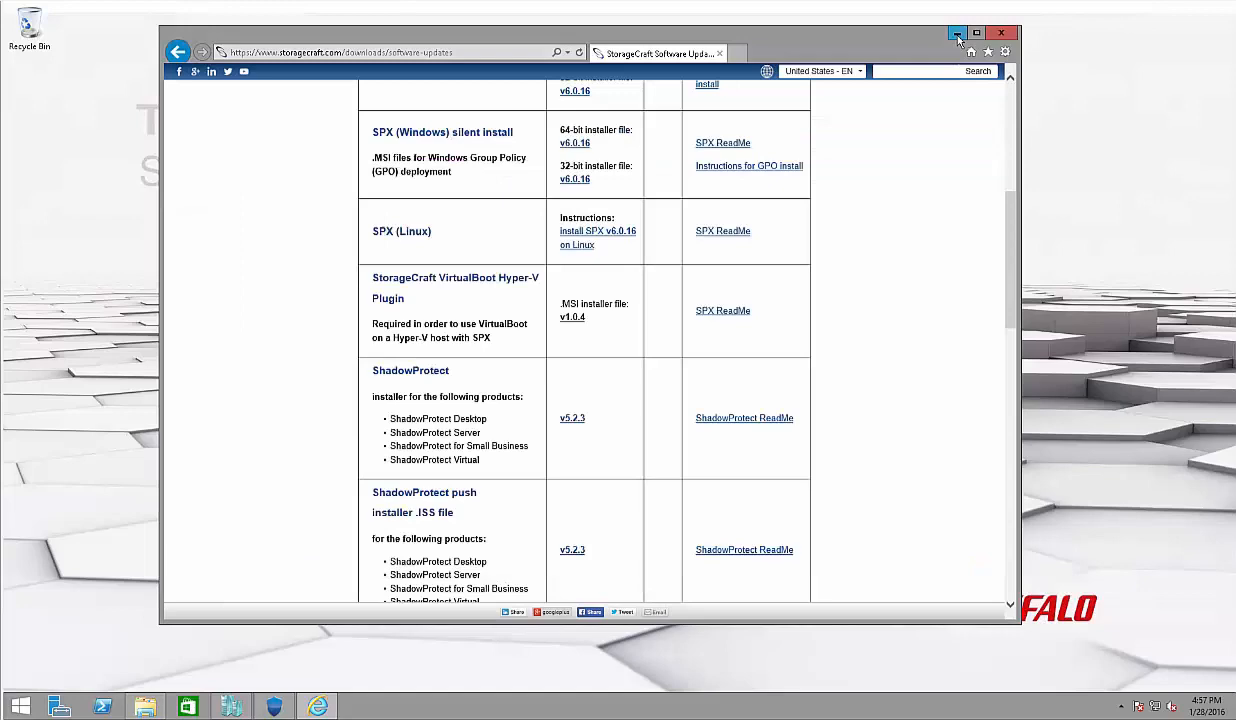
Run SPXHyperVPlugin-1.0.4, accept the license, install to the default folder, and finish
click(957, 33)
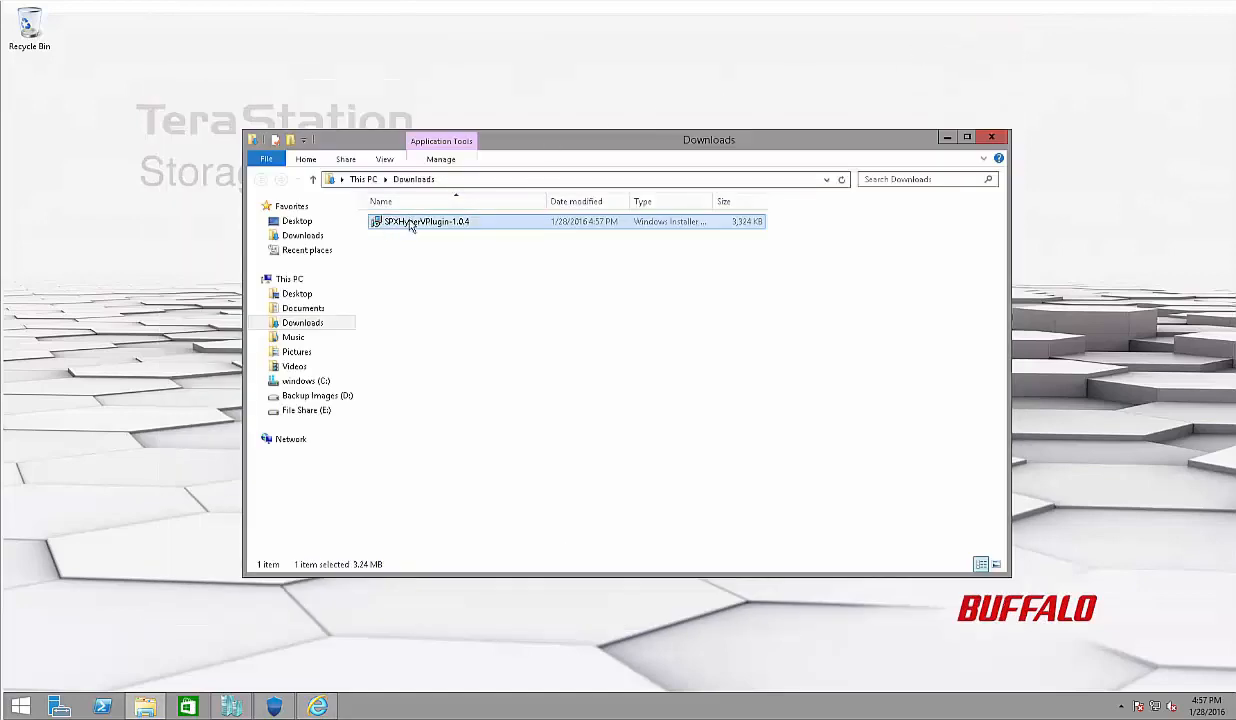
mouse_move(670, 373)
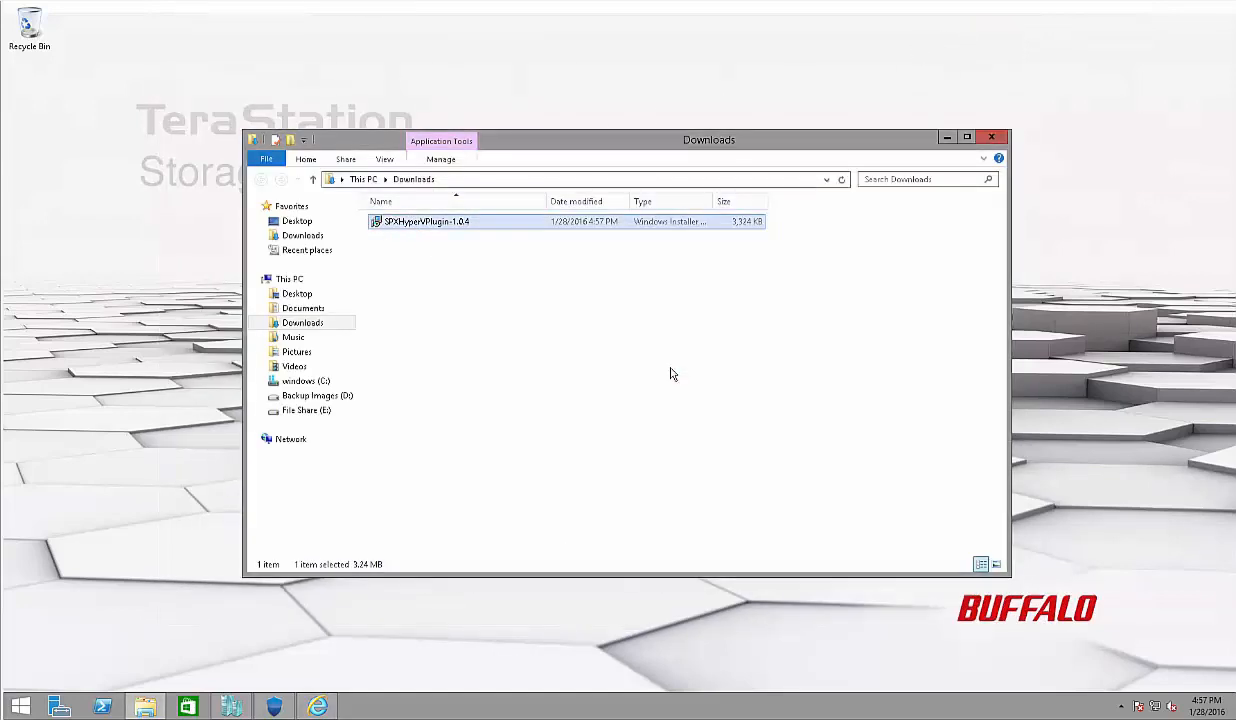
double_click(425, 221)
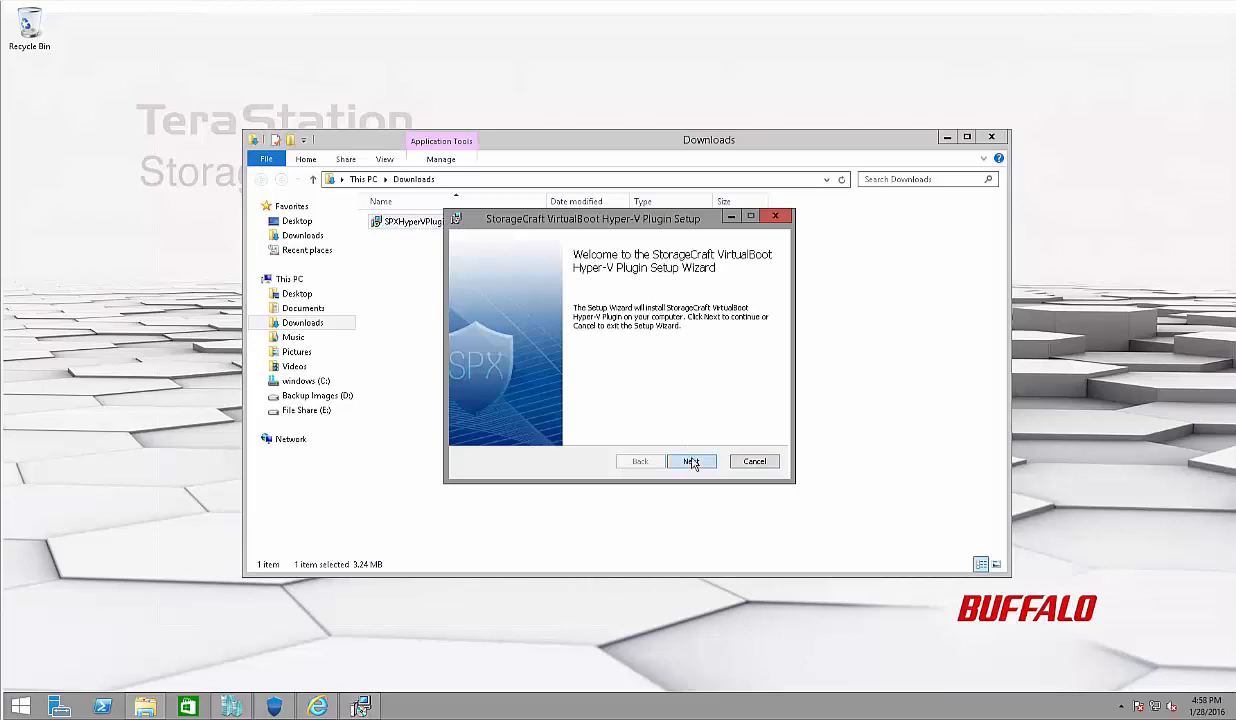
click(692, 461)
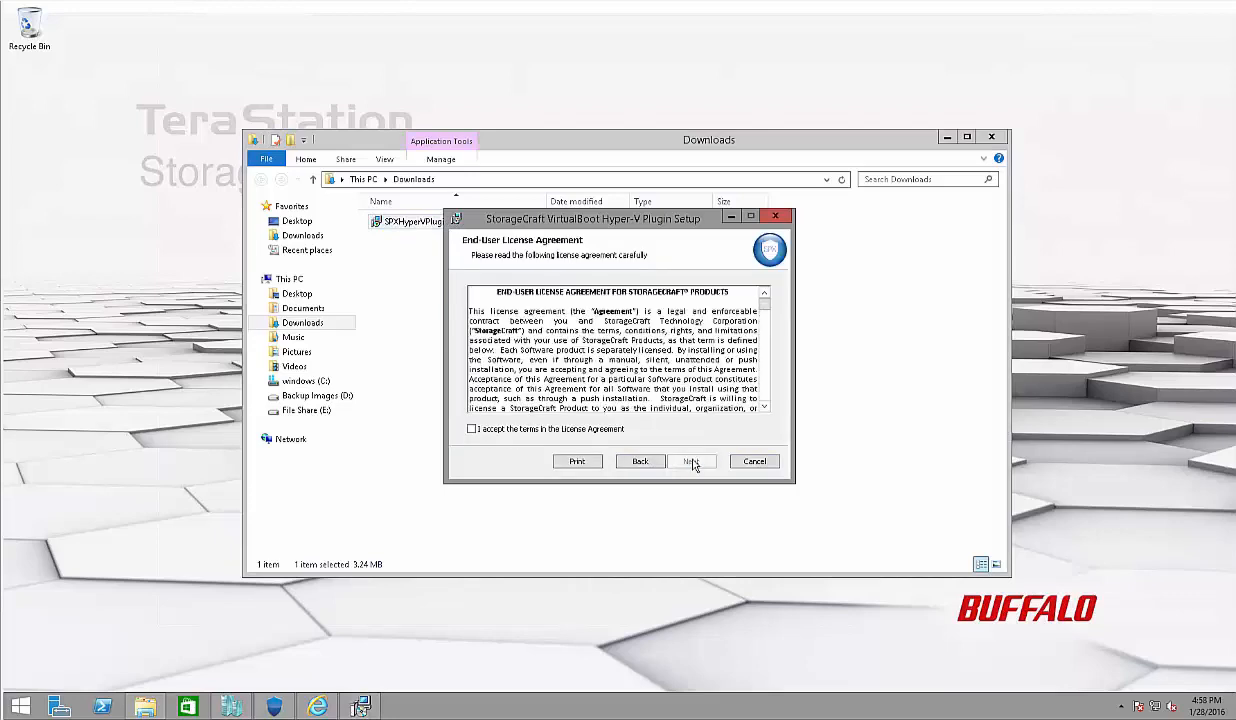
click(472, 428)
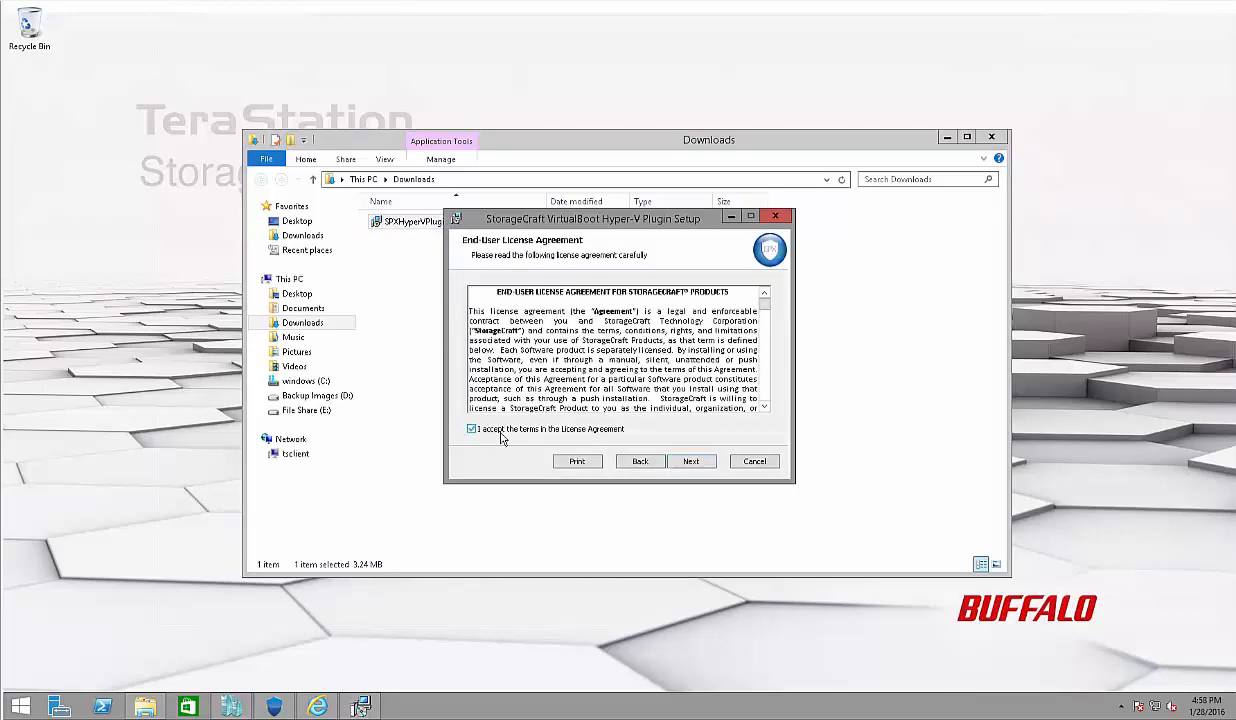
click(691, 461)
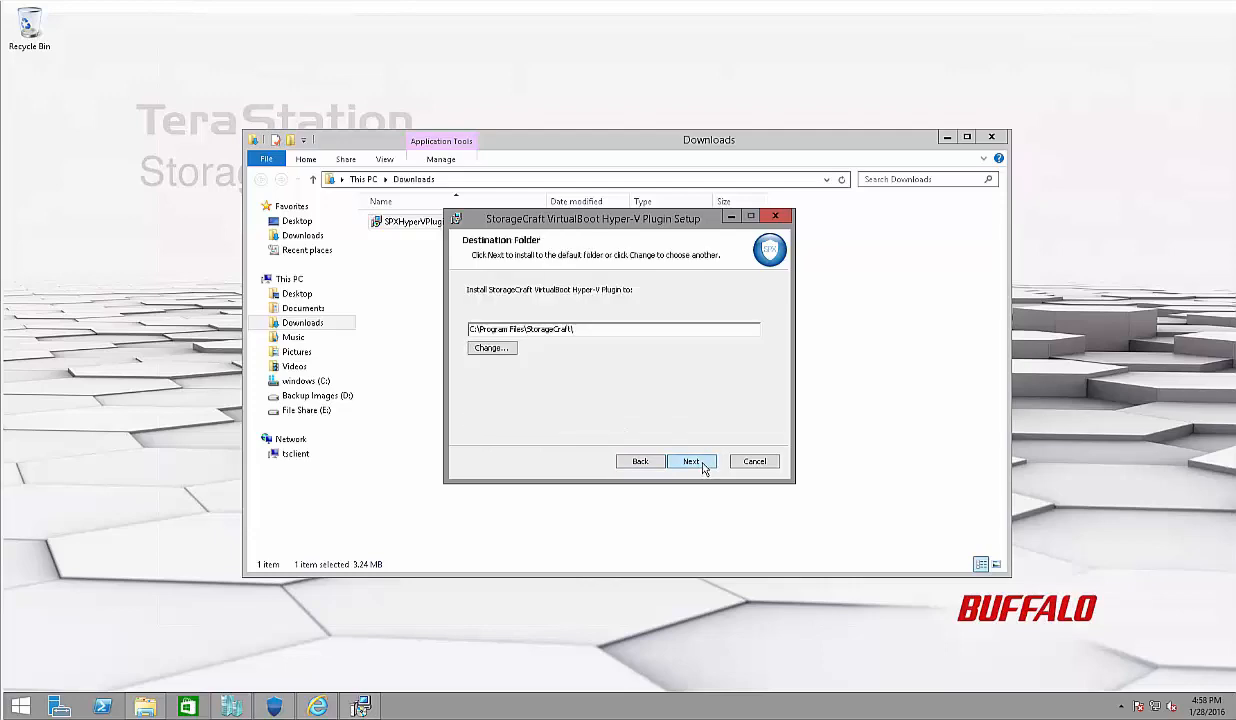
click(691, 461)
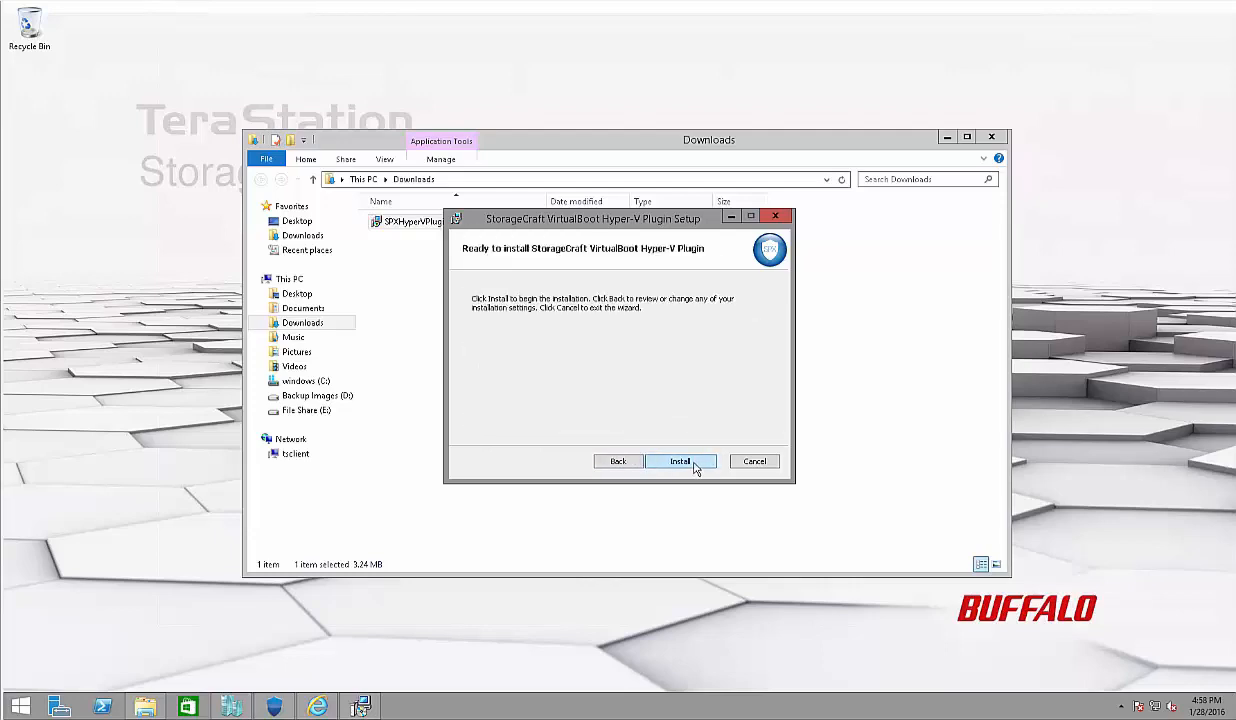
click(681, 461)
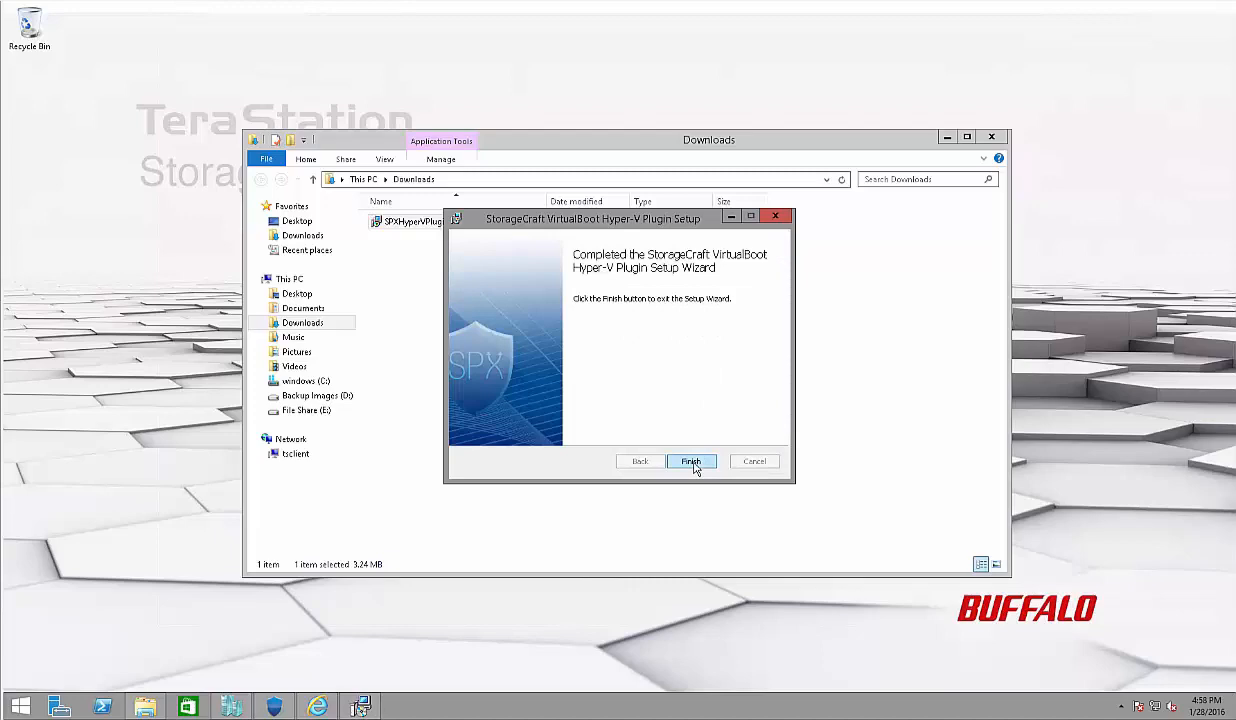
click(690, 461)
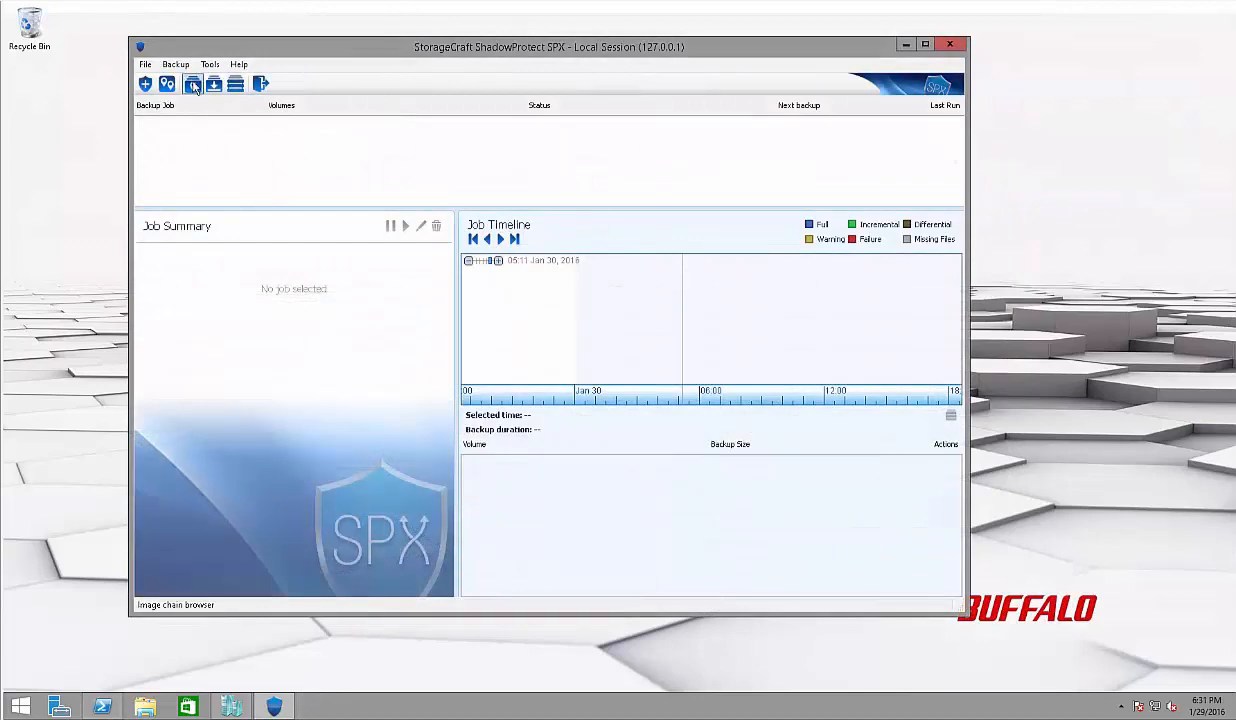
Open C_VOL-b001-i047.spi from the VB destination for VirtualBoot, entering its password
click(192, 83)
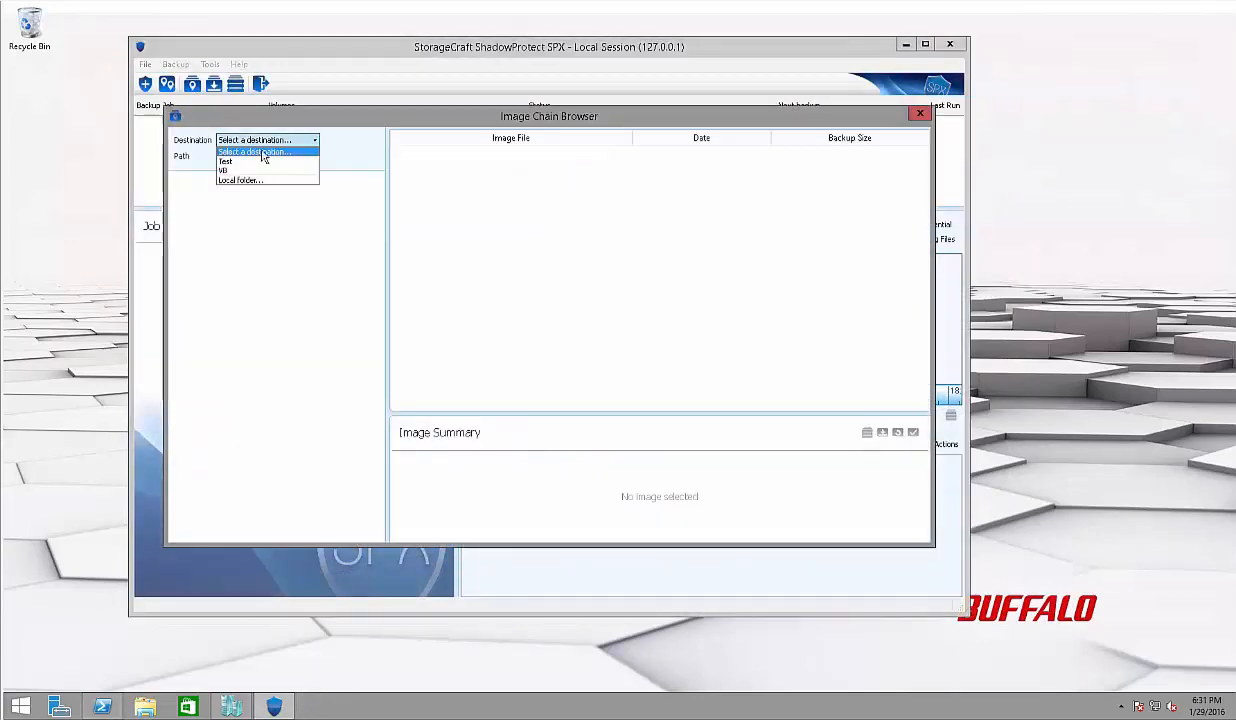
click(224, 170)
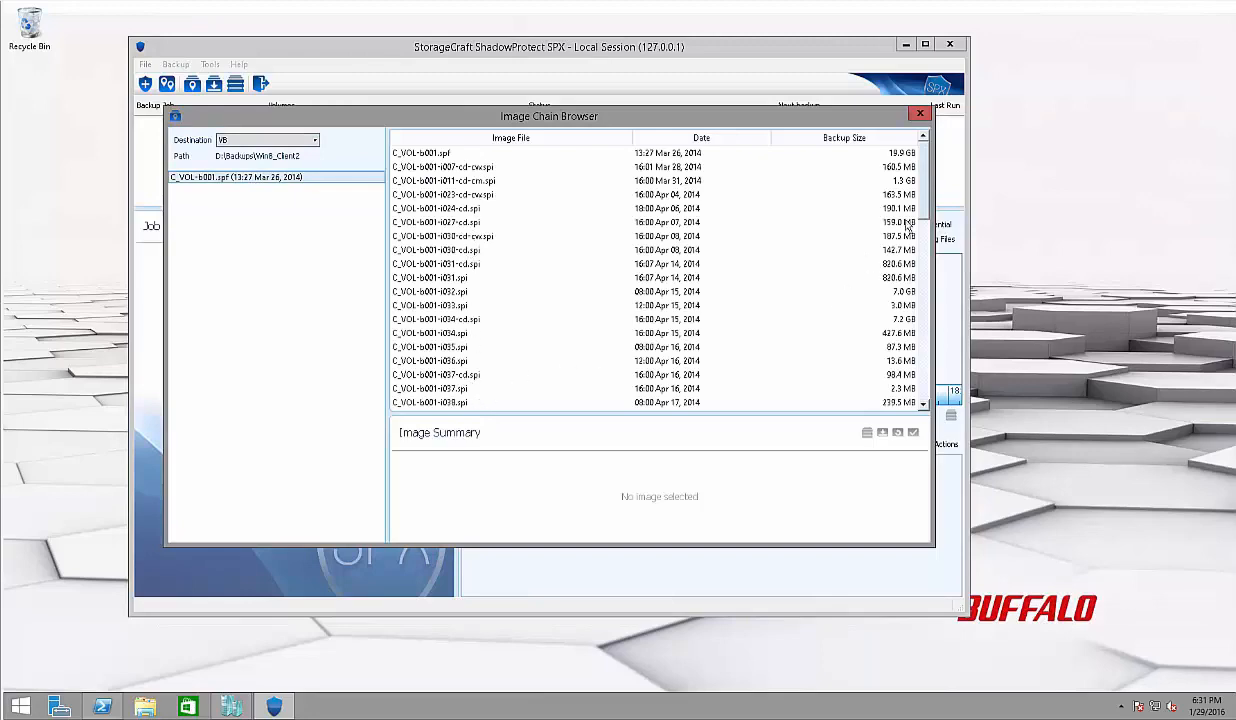
scroll(down, 3)
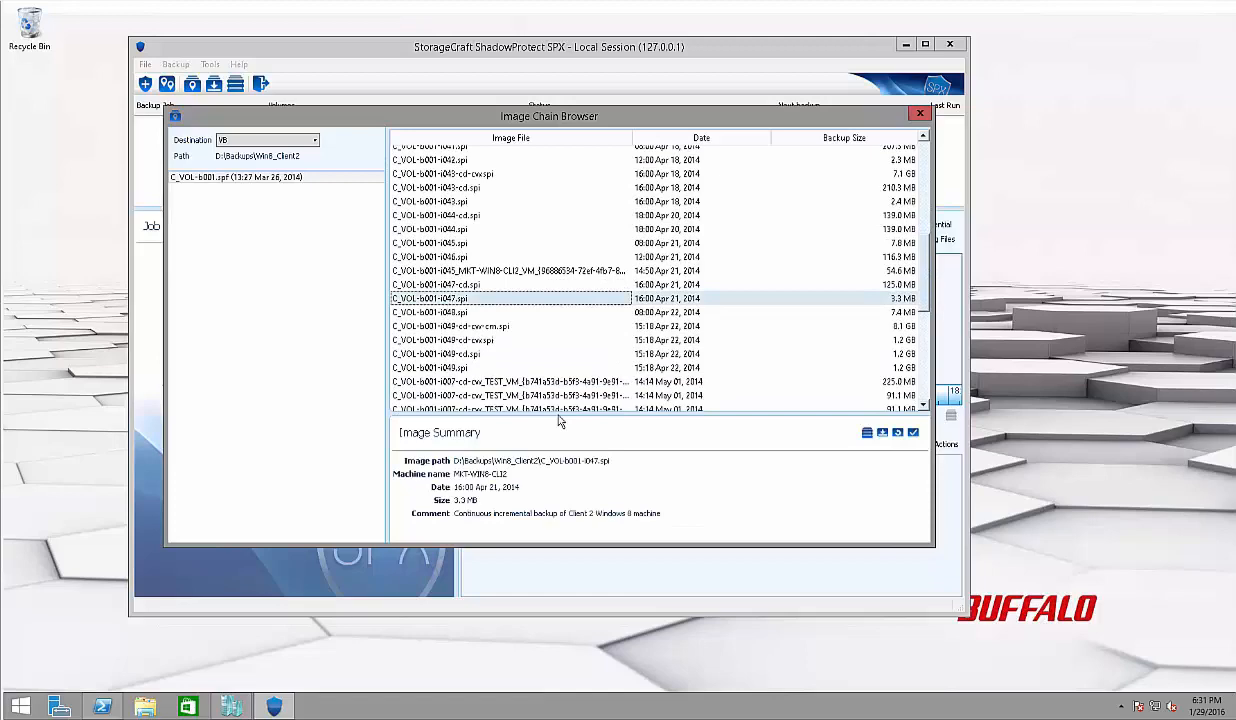
double_click(510, 298)
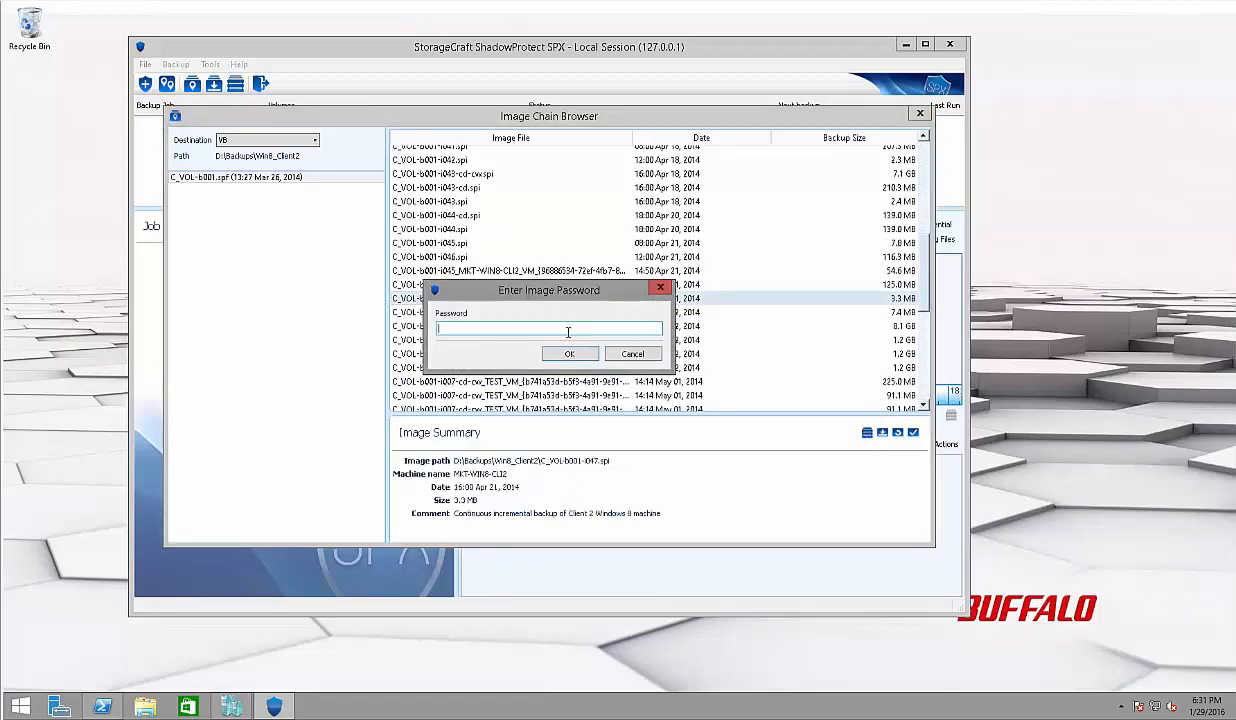
click(569, 353)
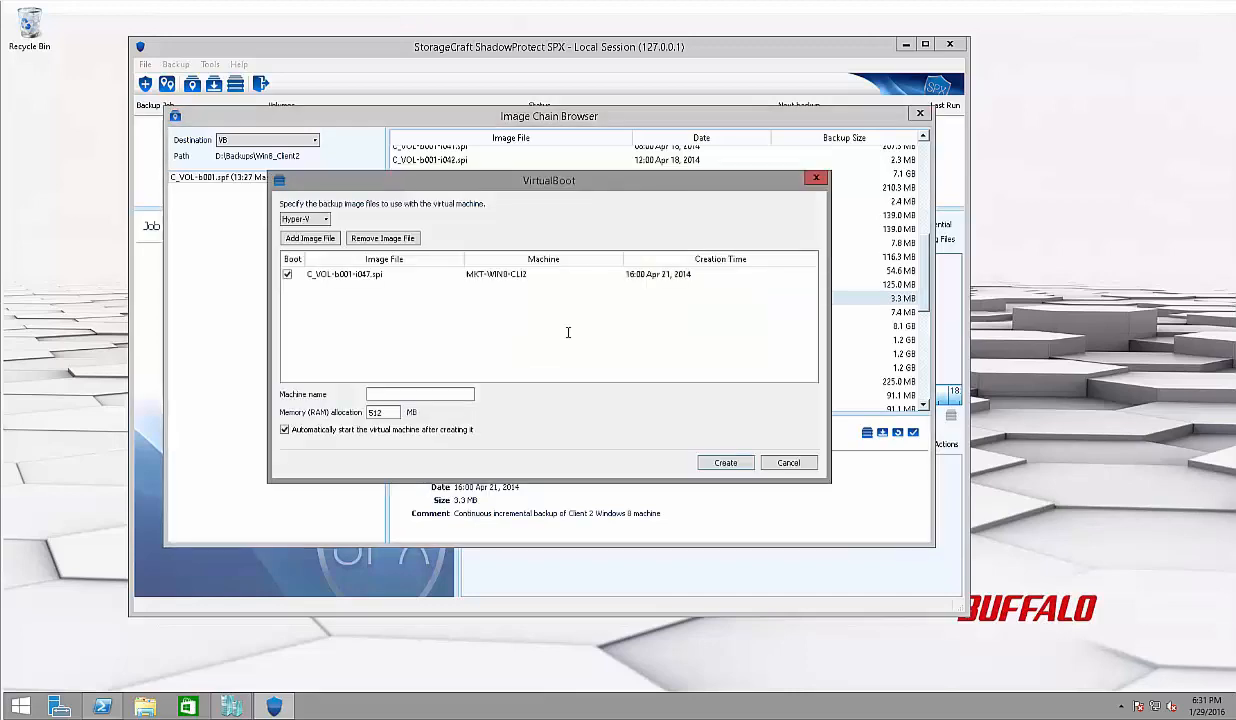
Create Hyper-V VM 'DEMO' with 4096 MB memory and auto-start, then close the Image Chain Browser
click(419, 393)
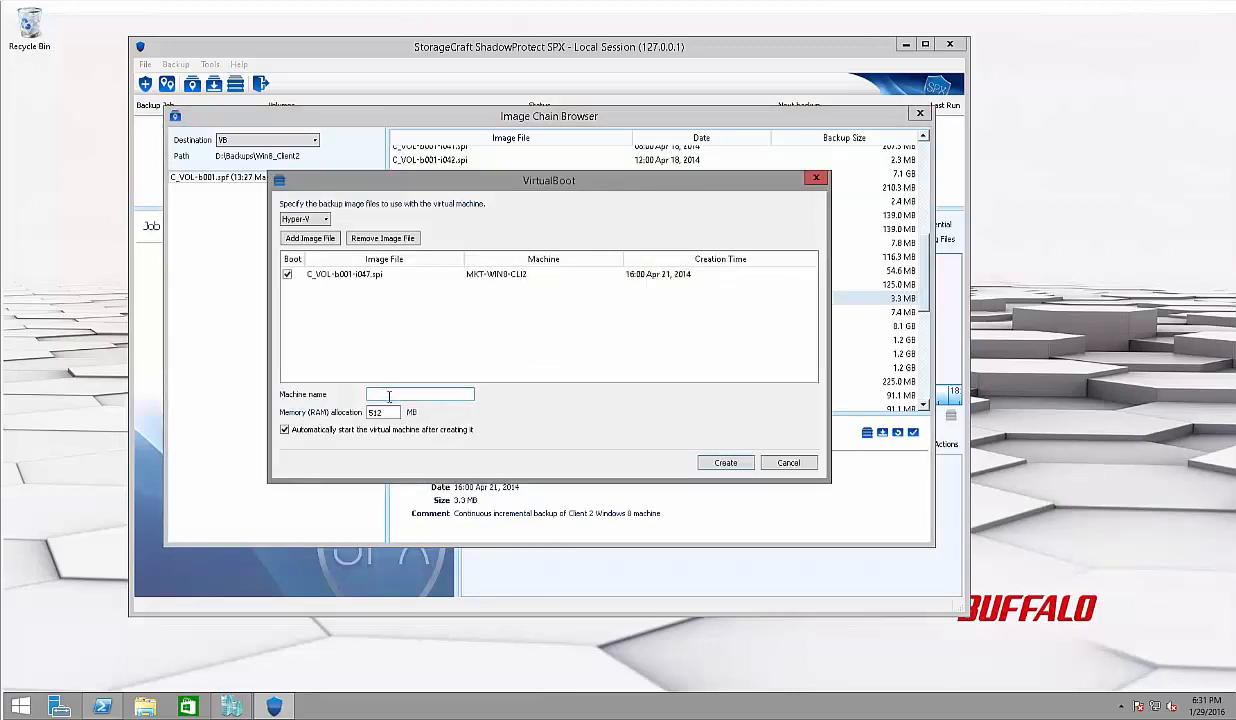
text(DEMO)
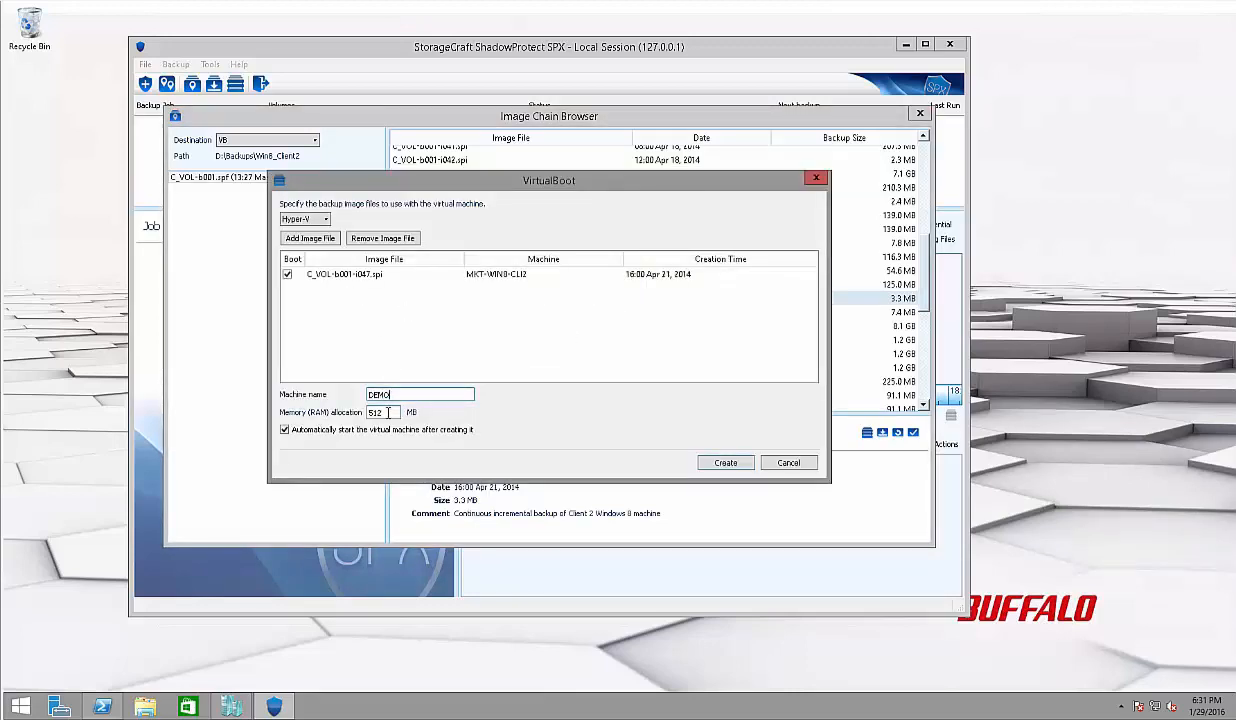
triple_click(381, 412)
text(4096)
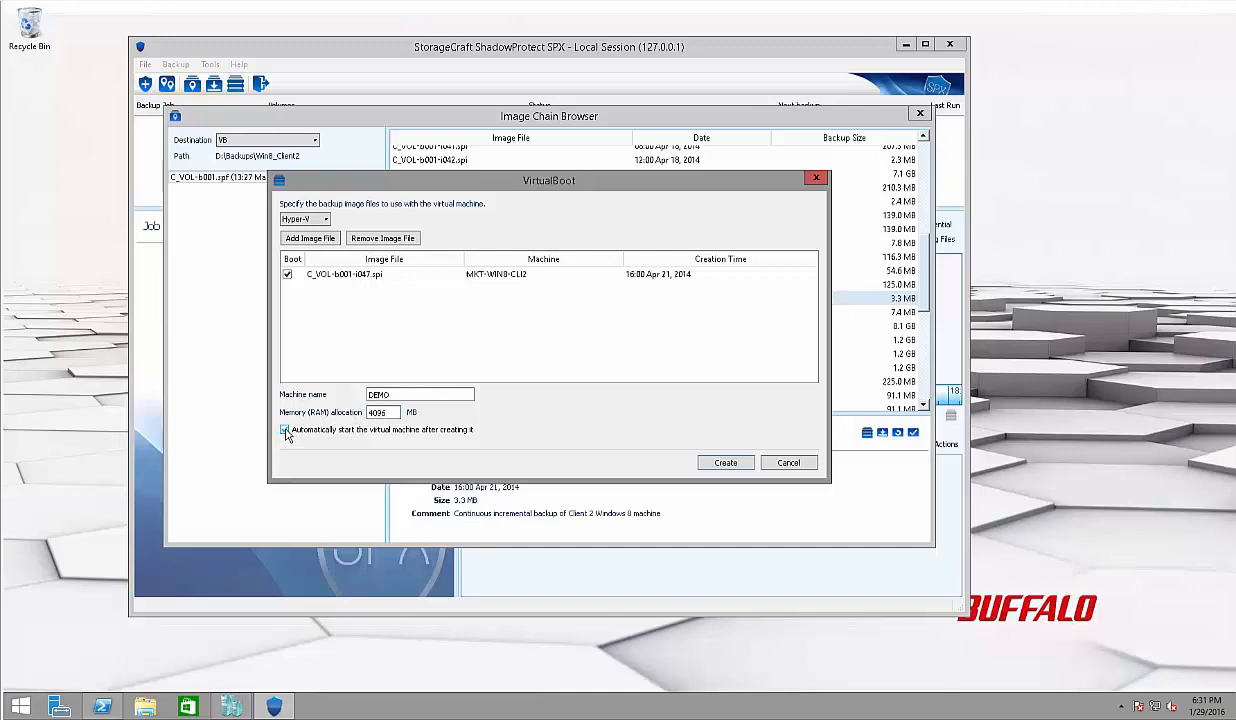
click(285, 430)
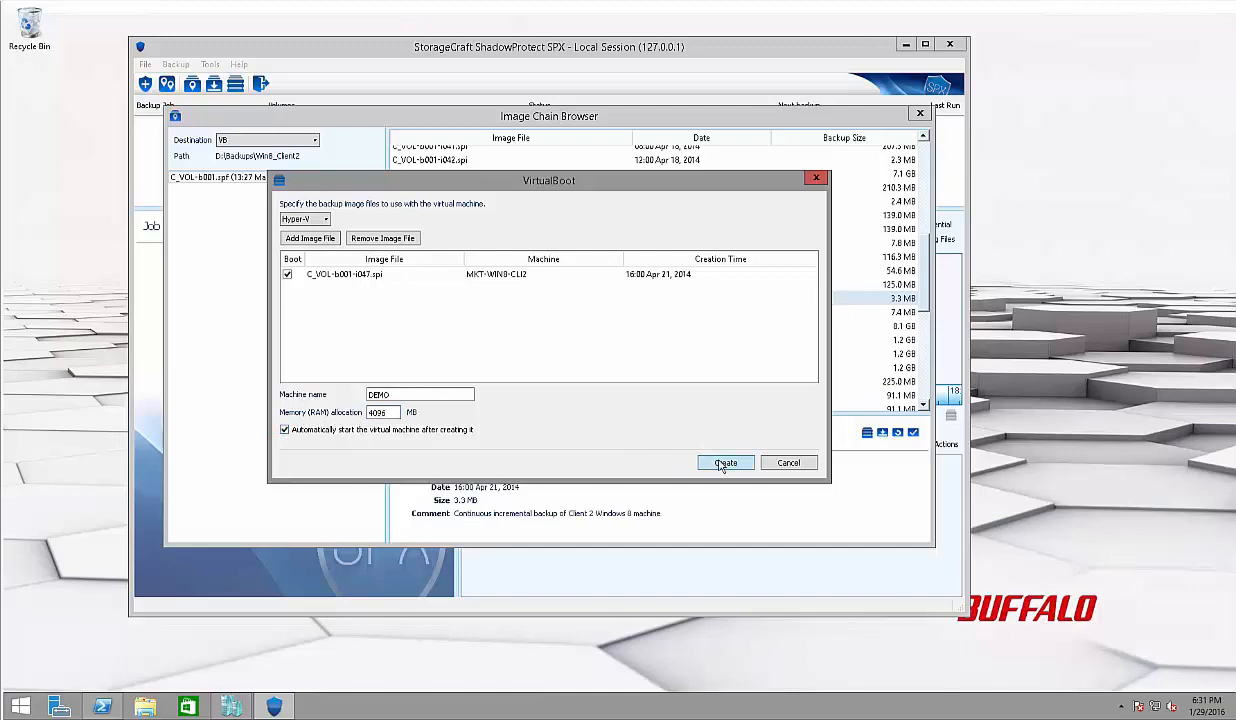
click(725, 462)
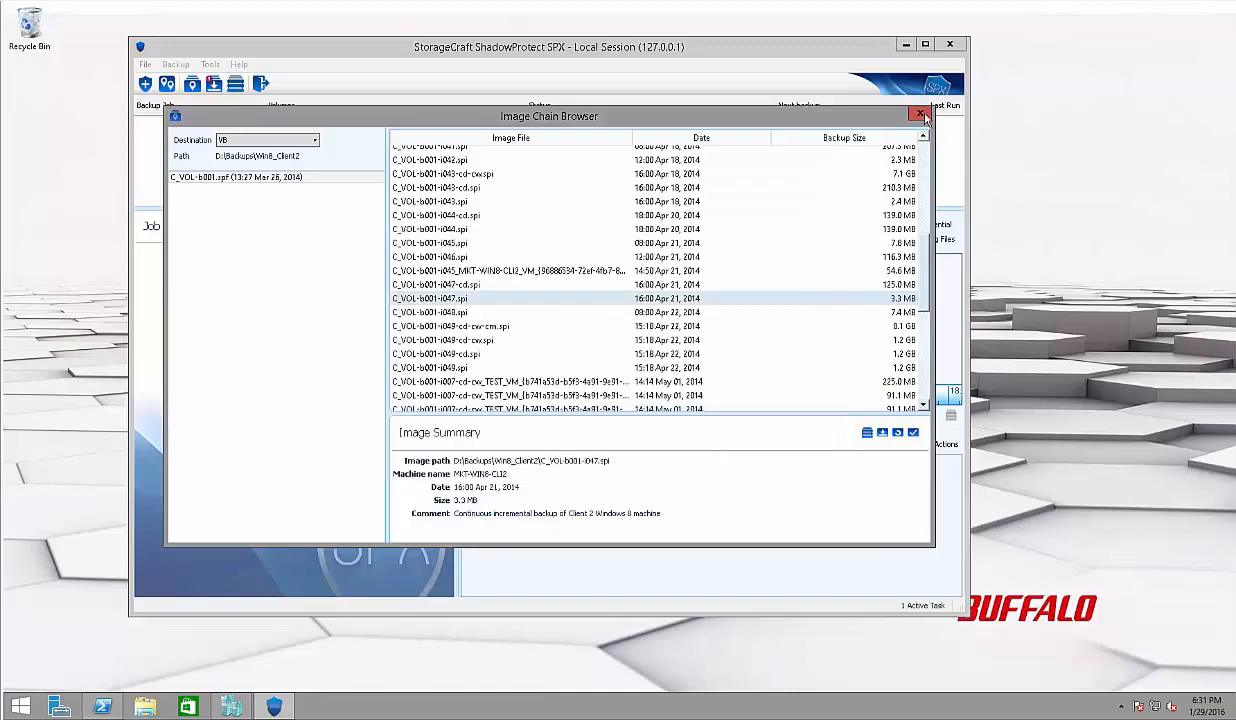
click(919, 114)
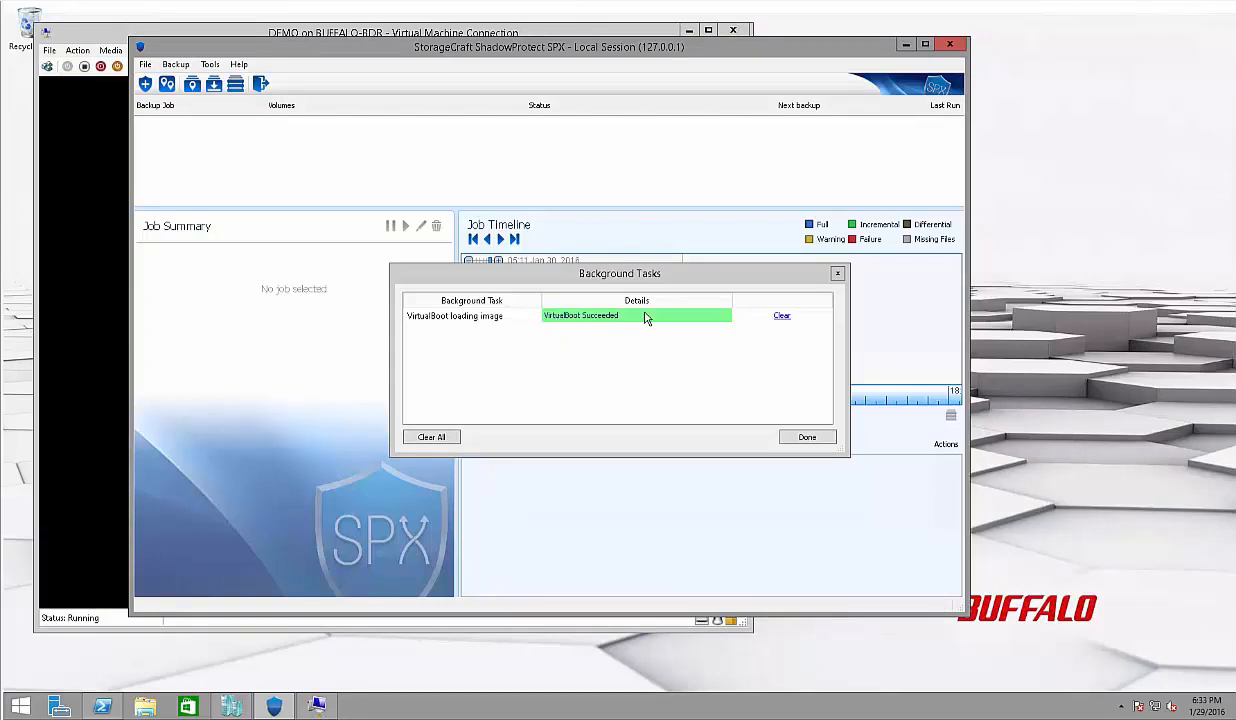
Dismiss the completed background task list and minimize ShadowProtect SPX
click(807, 437)
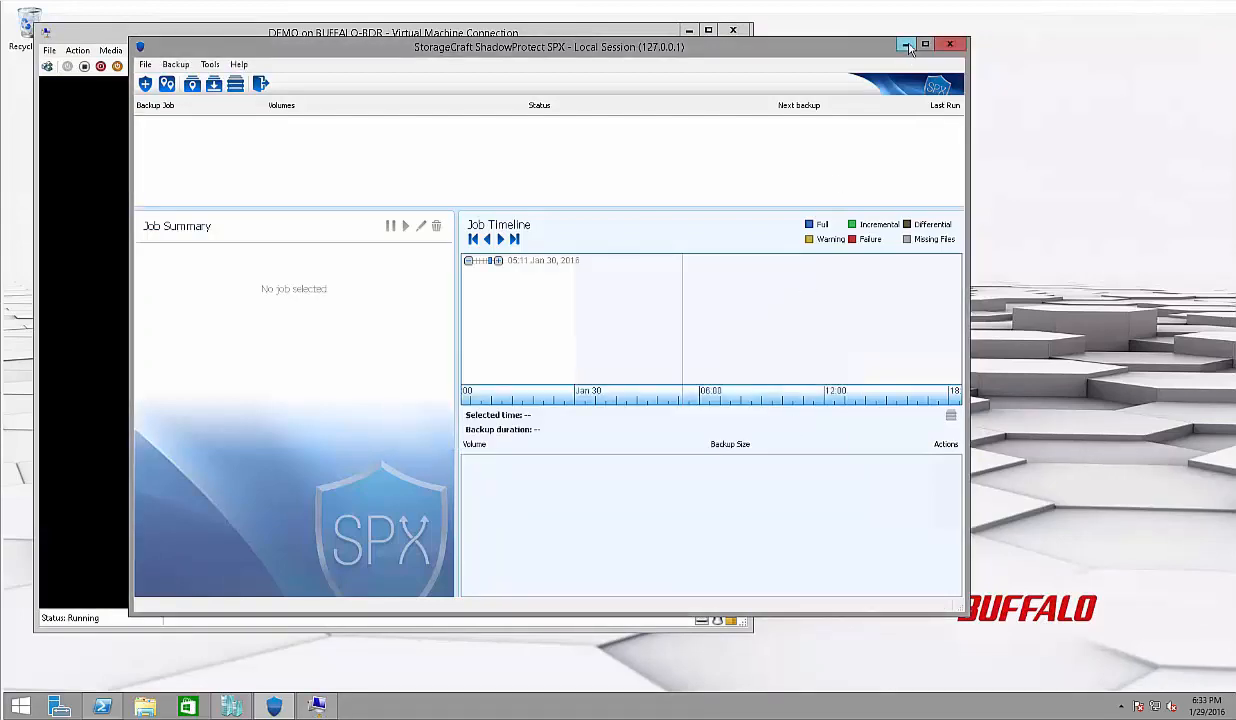
click(906, 46)
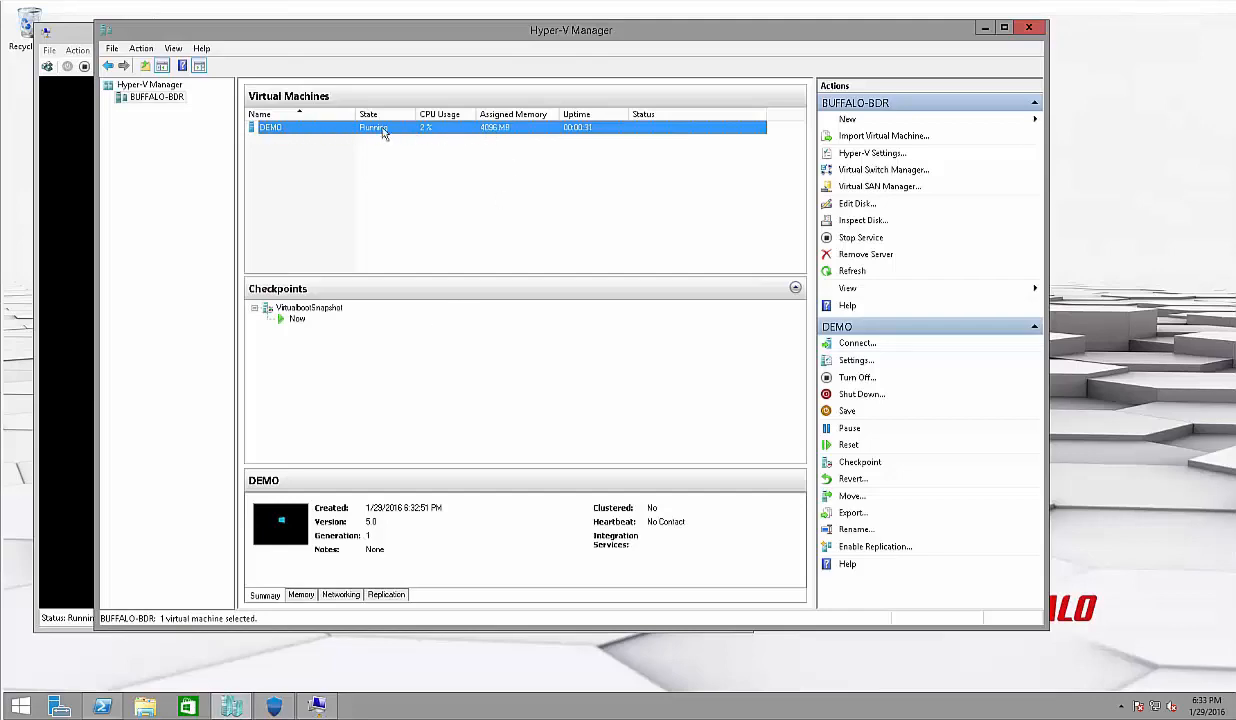
mouse_move(861, 394)
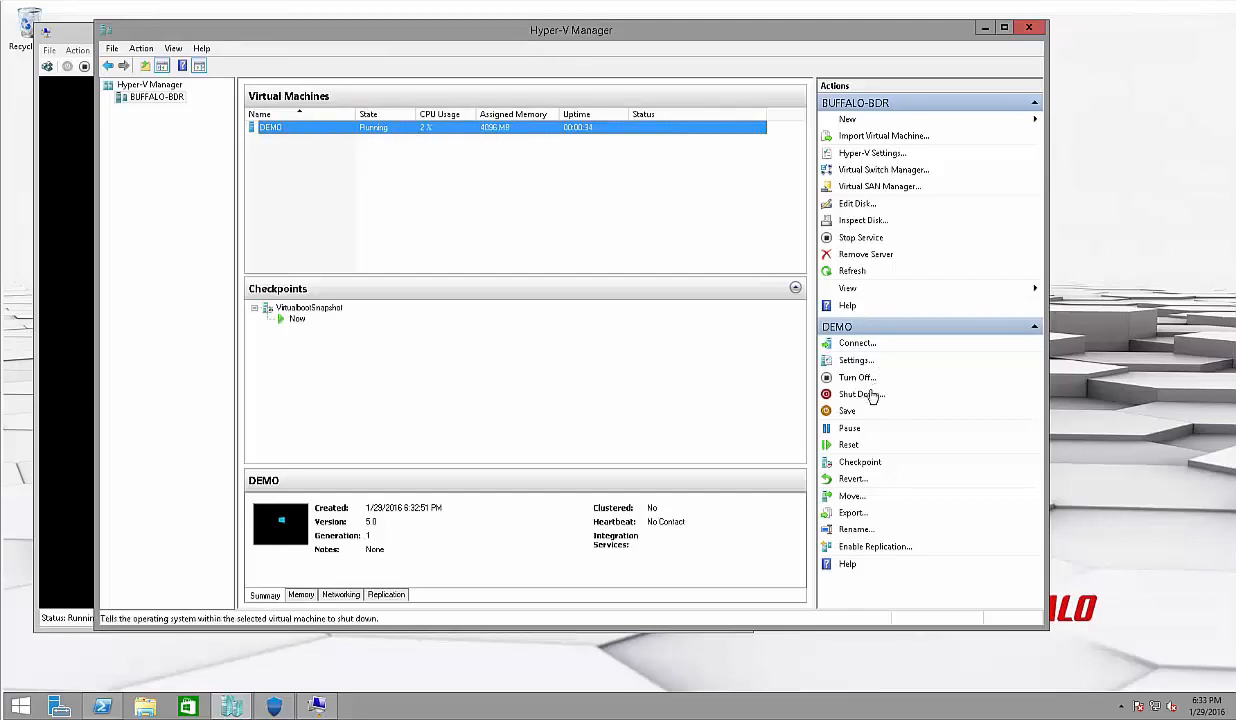
Check DEMO's 4096 MB memory setting, cancel, and reveal its booting console window
click(855, 360)
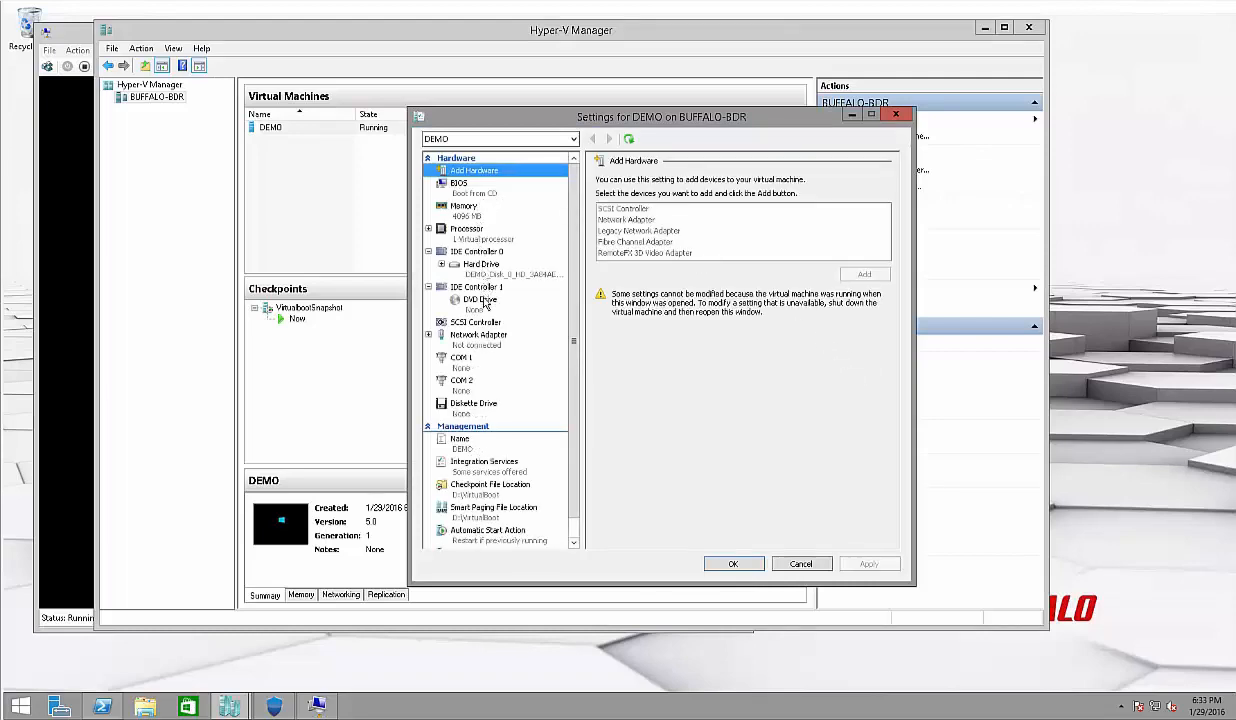
mouse_move(465, 217)
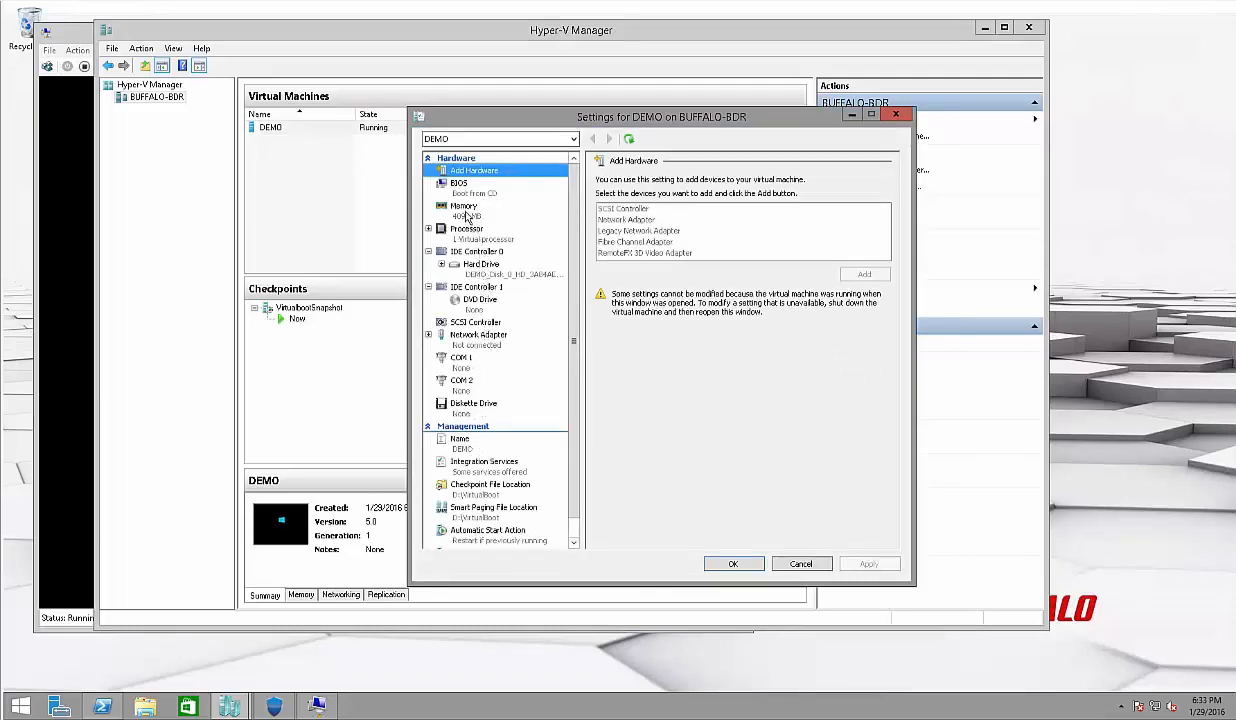
click(463, 210)
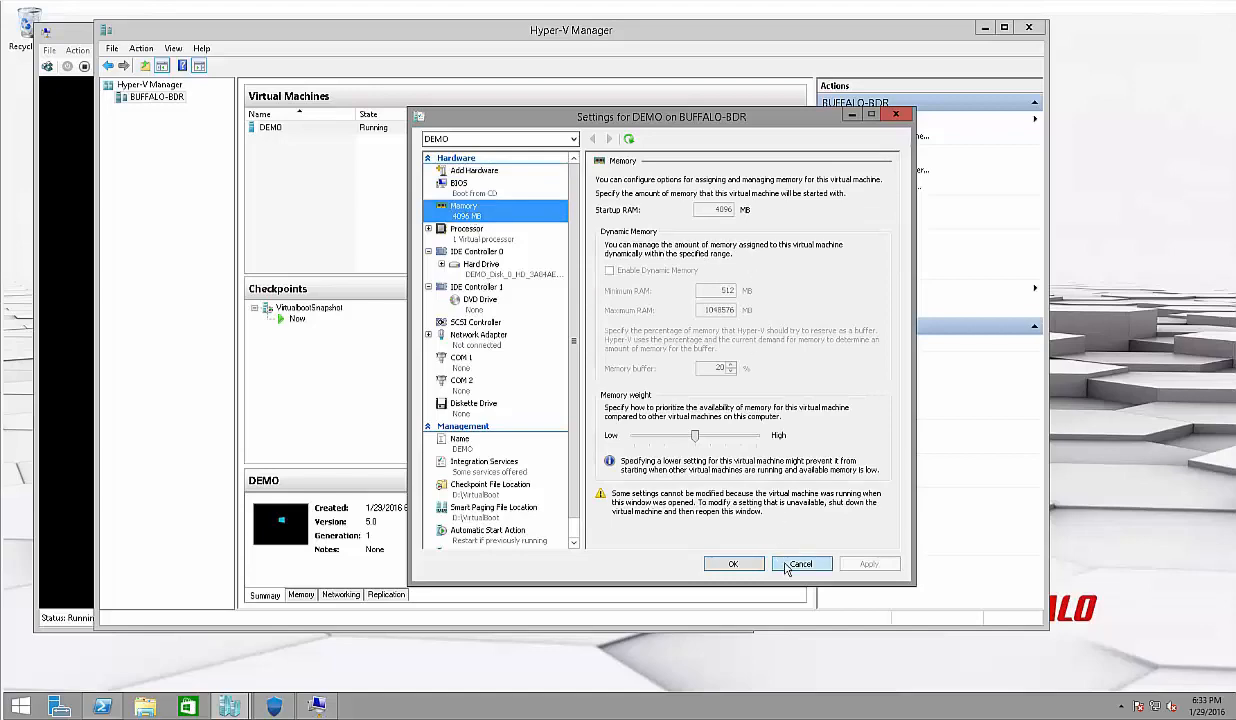
click(800, 563)
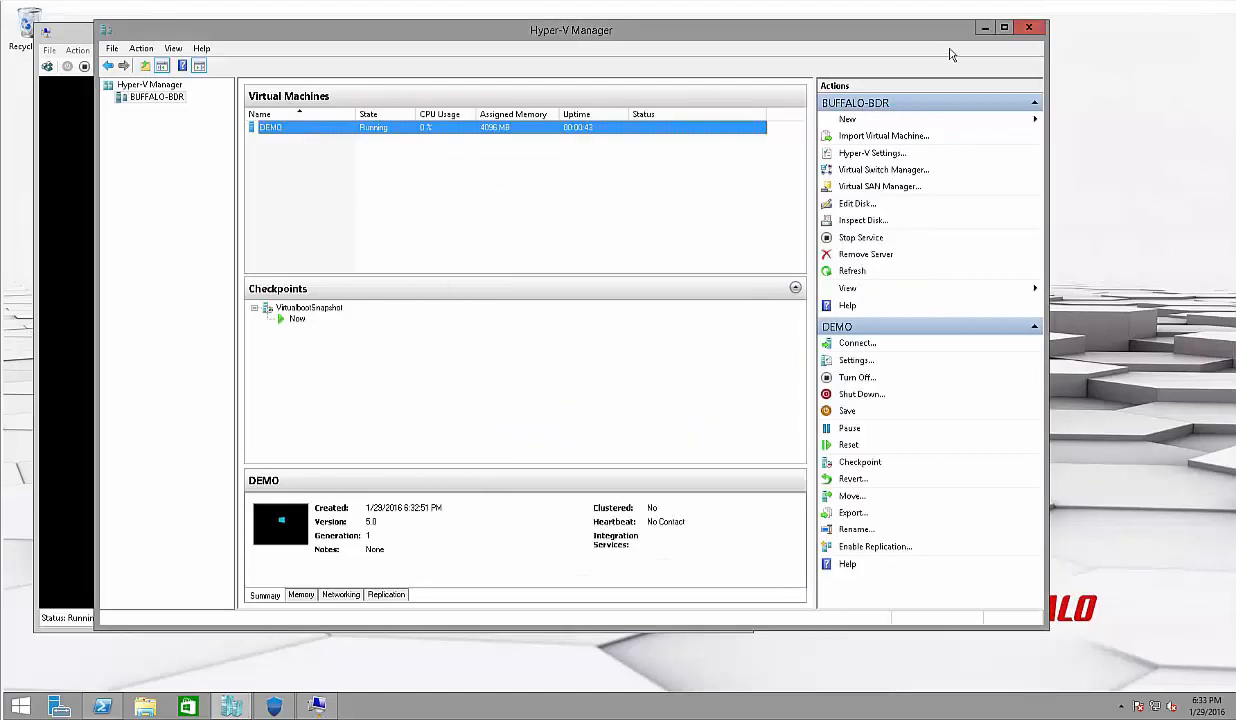
click(857, 343)
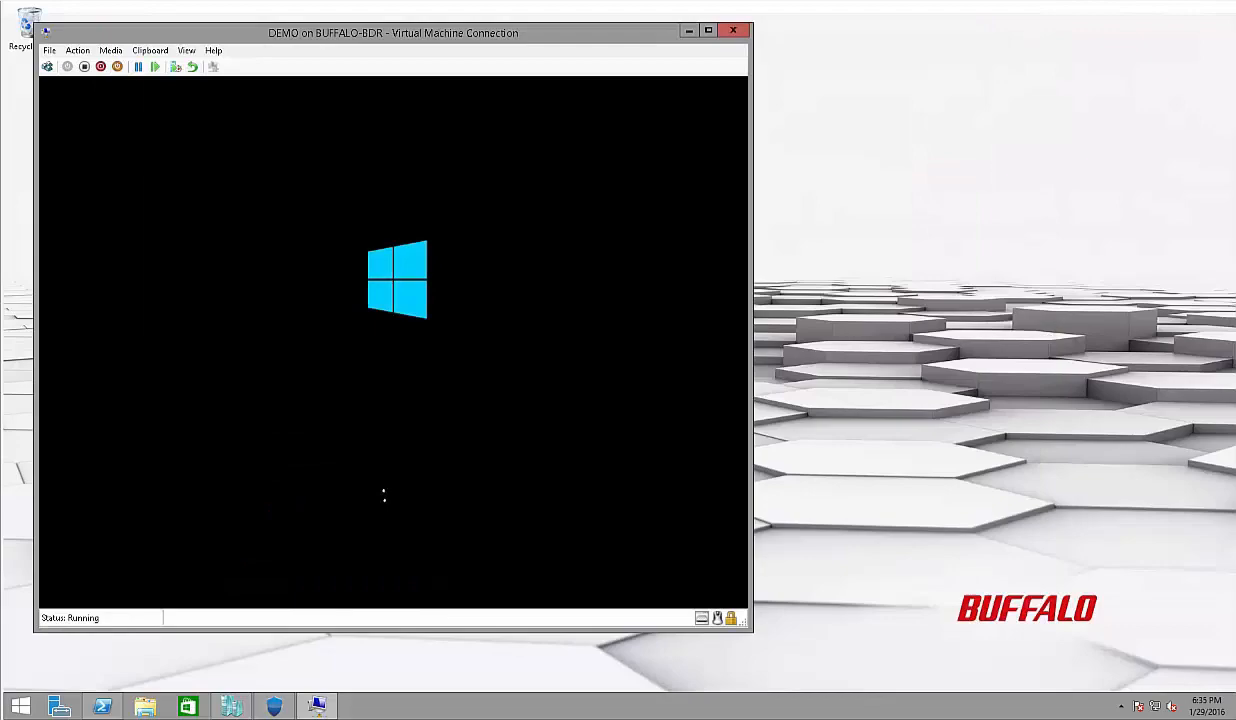